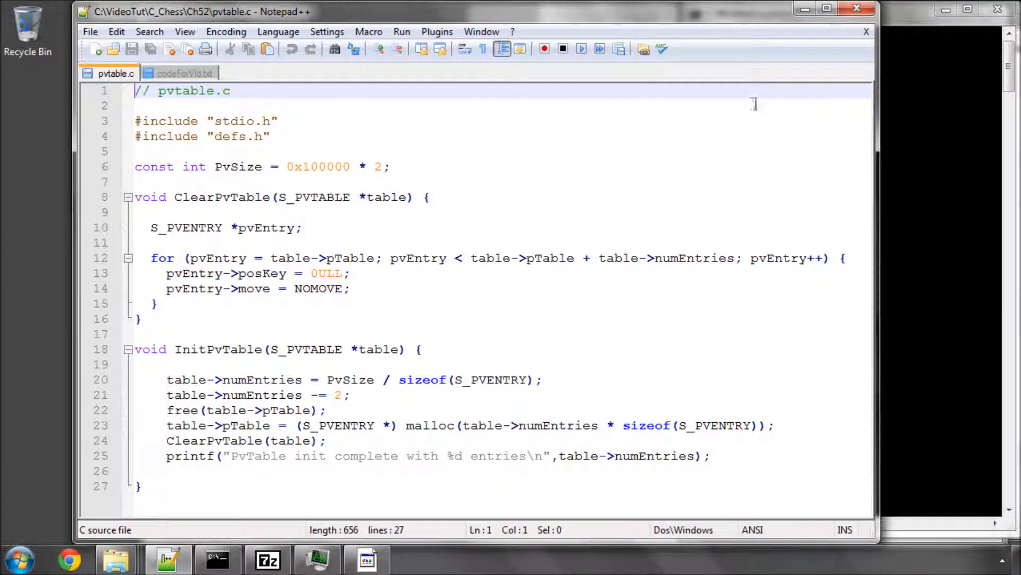
- Review the ClearPvTable and InitPvTable names in pvtable.c, then bring up codeForVid.txt for reference
{"action": "double_click", "coordinate": [221, 197]}
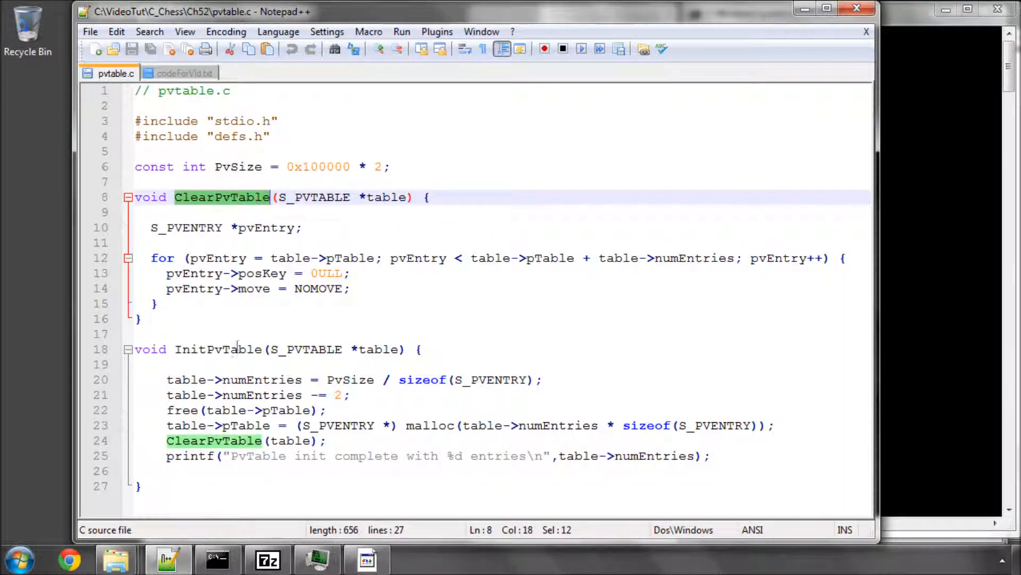
{"action": "double_click", "coordinate": [219, 349]}
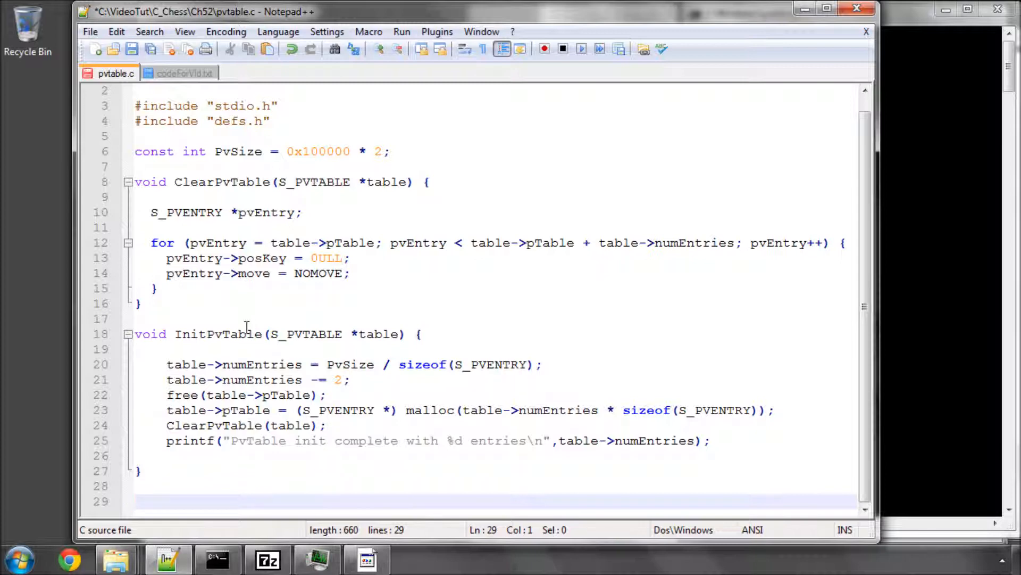
{"action": "double_click", "coordinate": [218, 333]}
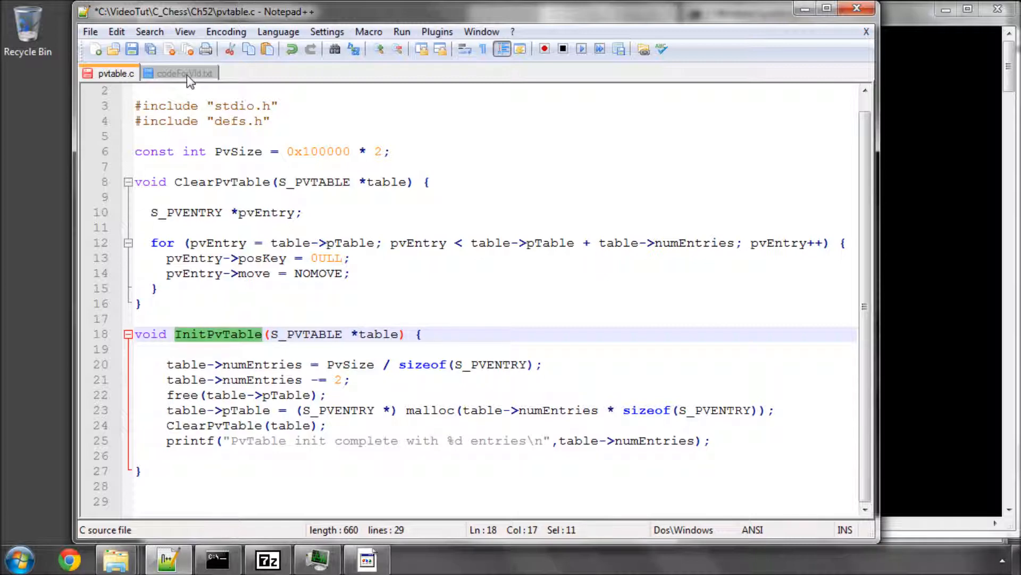
{"action": "left_click", "coordinate": [185, 72]}
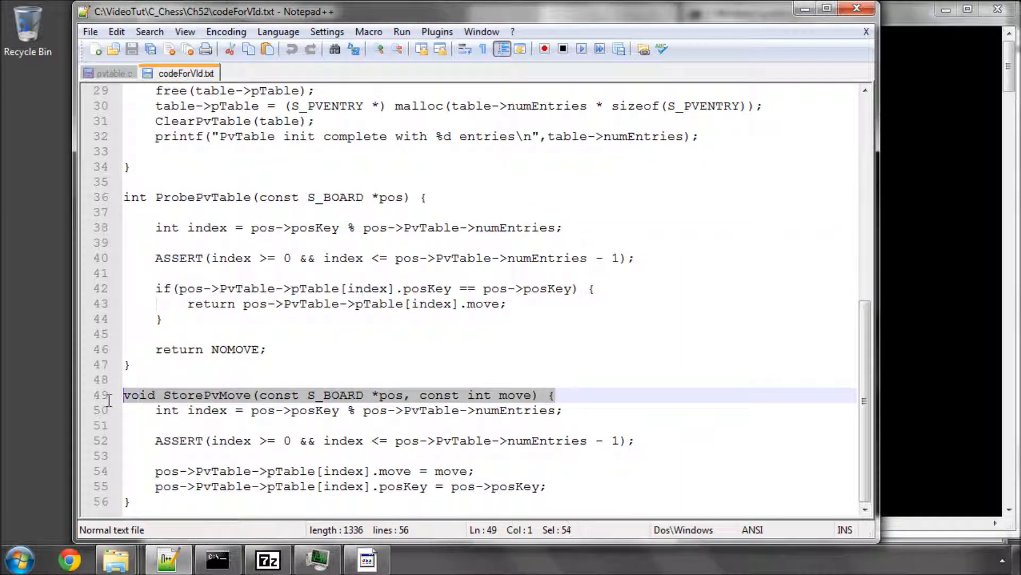
- Add the StorePvMove(const S_BOARD *pos, const int move) signature with braces to pvtable.c
{"action": "left_click", "coordinate": [112, 72]}
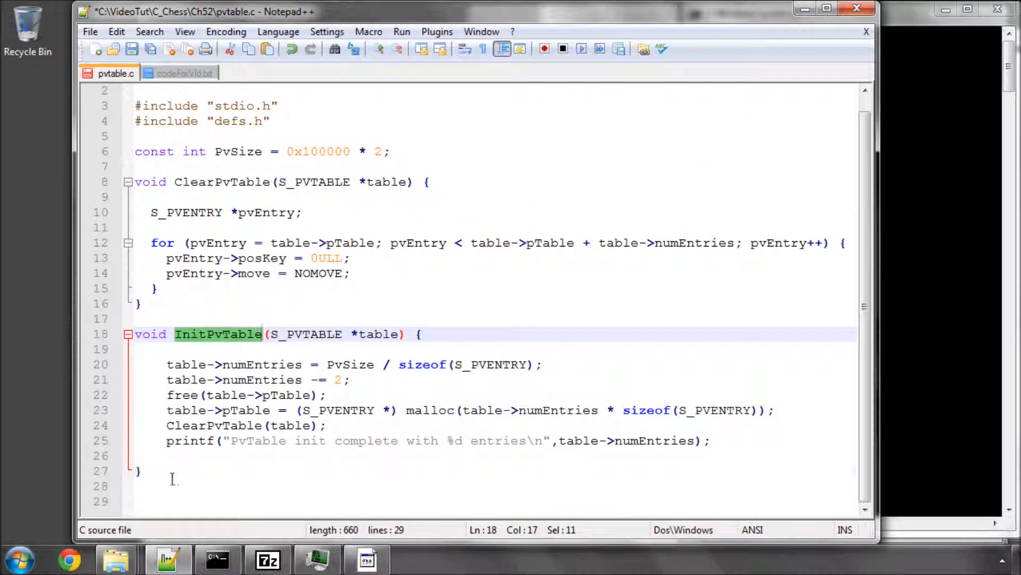
{"action": "type", "text": "void StorePvMove(const S_BOARD *pos, const int move) {"}
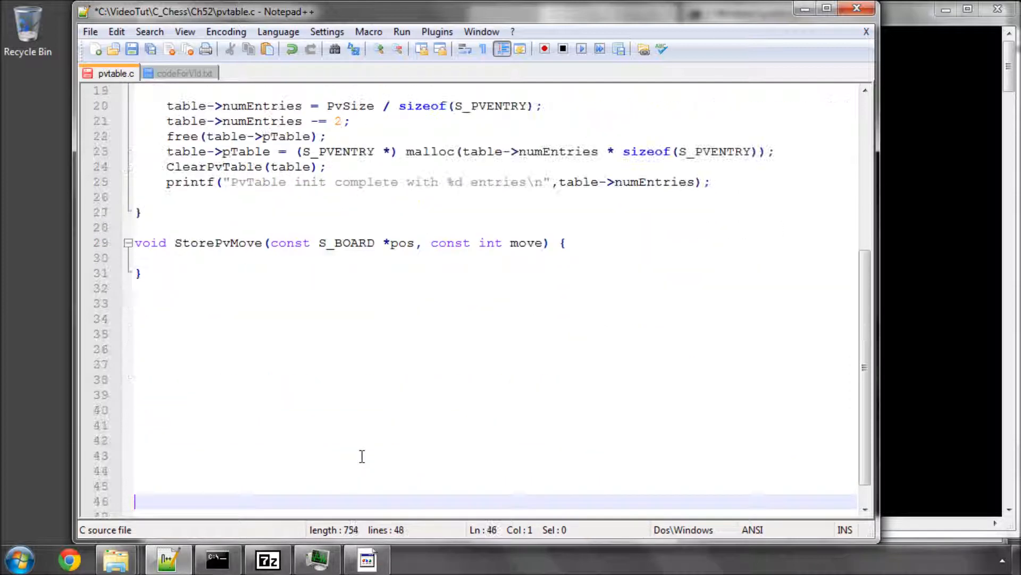
{"action": "double_click", "coordinate": [526, 242]}
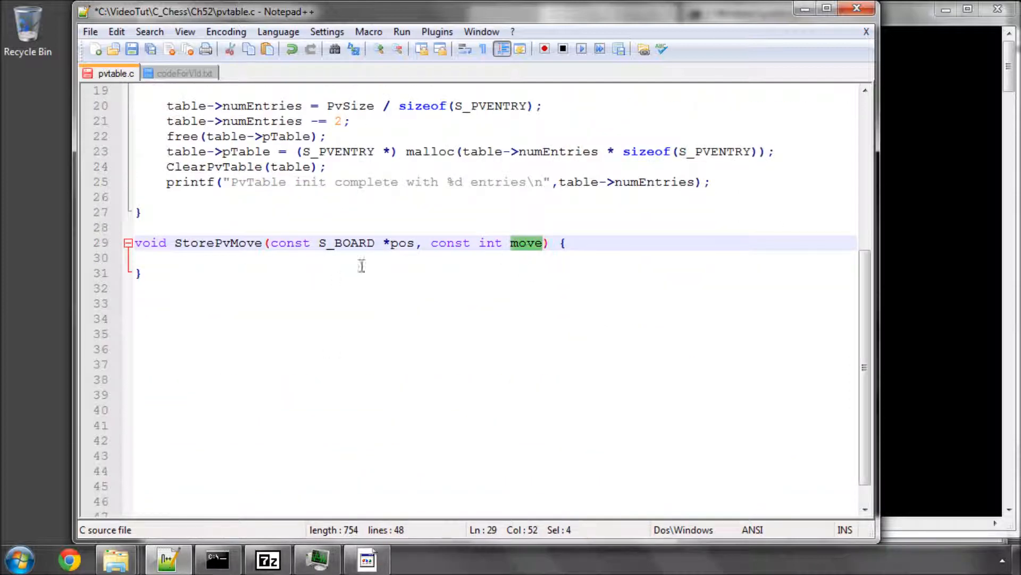
{"action": "left_click", "coordinate": [581, 242]}
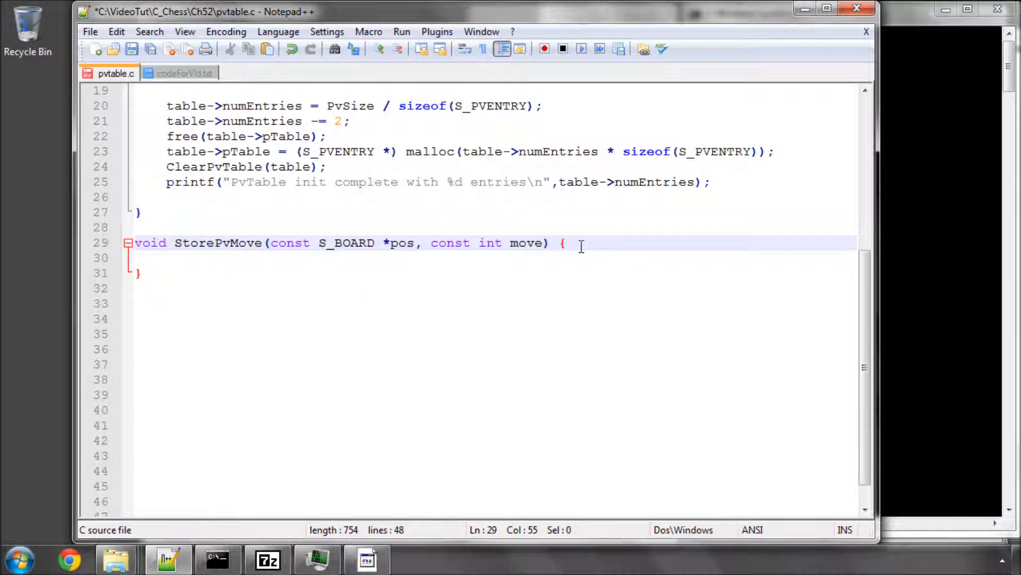
- Write the index line: int index = pos->posKey % pos->PvTable->numEntries; checking against the reference
{"action": "left_click", "coordinate": [183, 72]}
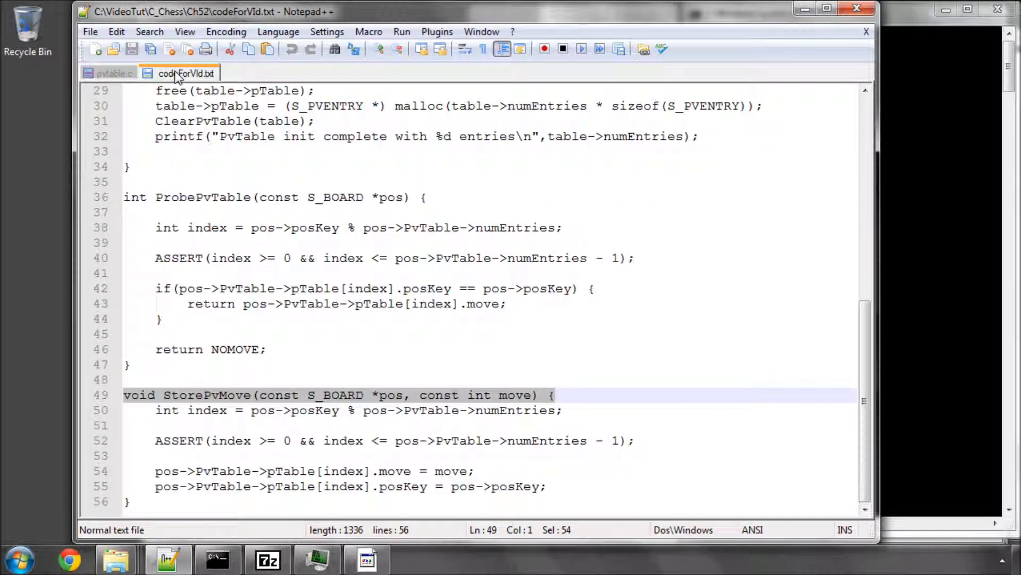
{"action": "left_click", "coordinate": [581, 410]}
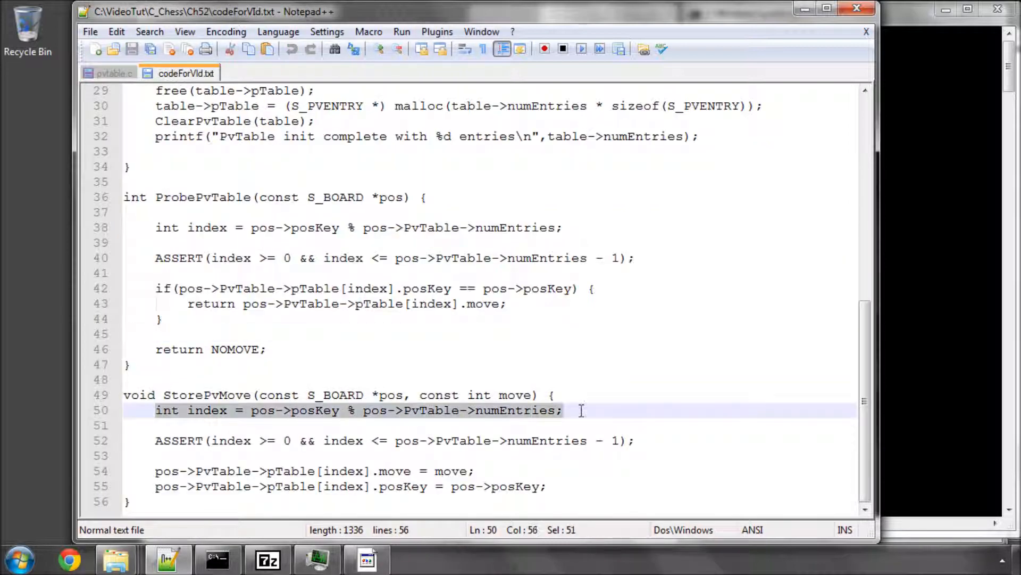
{"action": "left_click", "coordinate": [115, 72]}
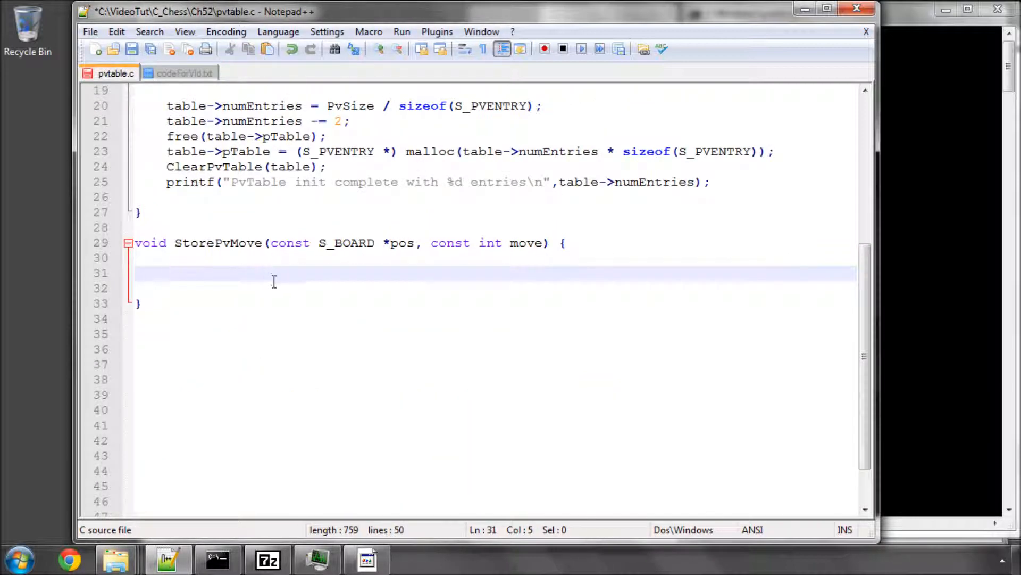
{"action": "type", "text": "int index = pos->posKey % pos->PvTable->numEntries;"}
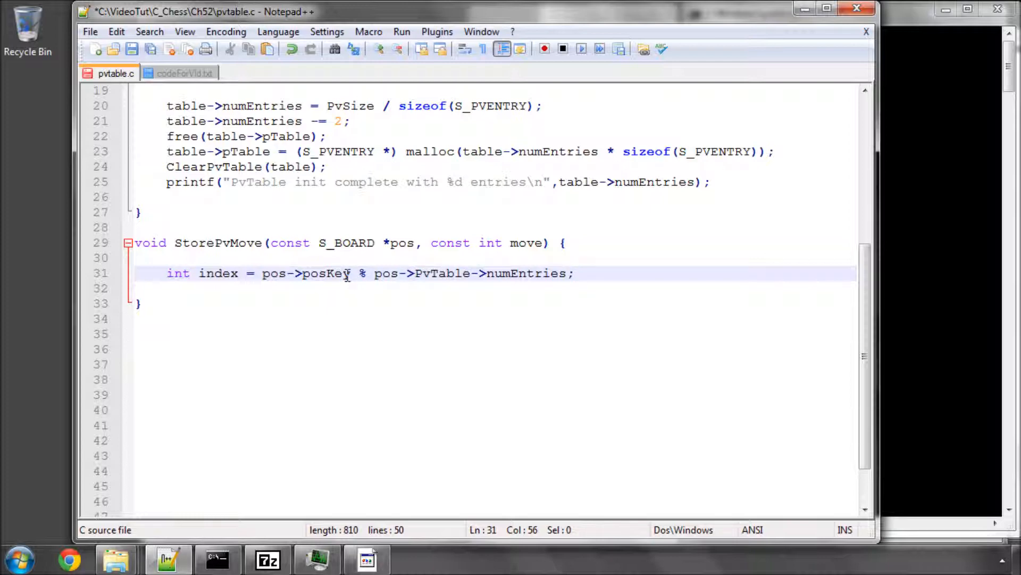
{"action": "double_click", "coordinate": [324, 273]}
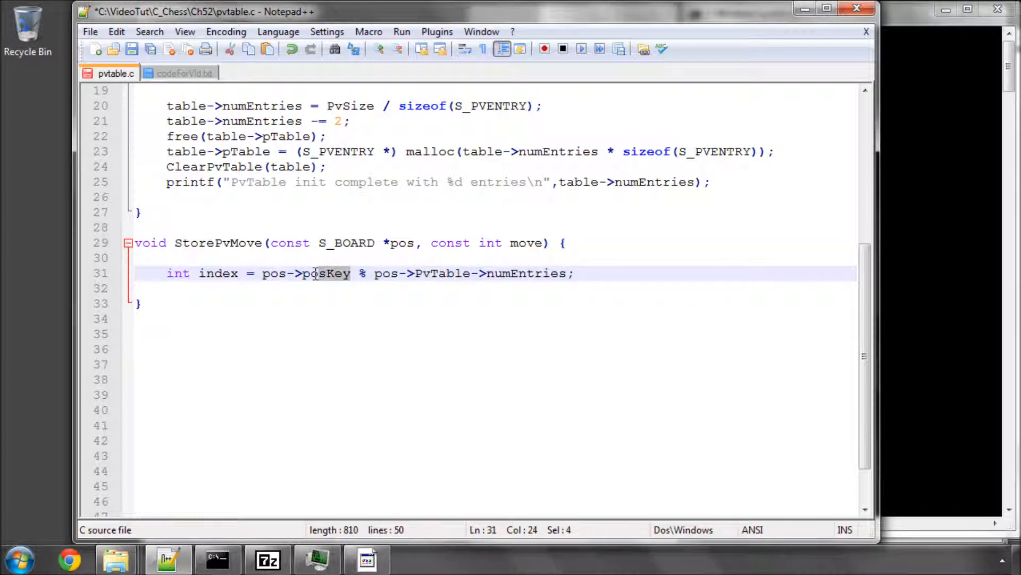
{"action": "double_click", "coordinate": [326, 273]}
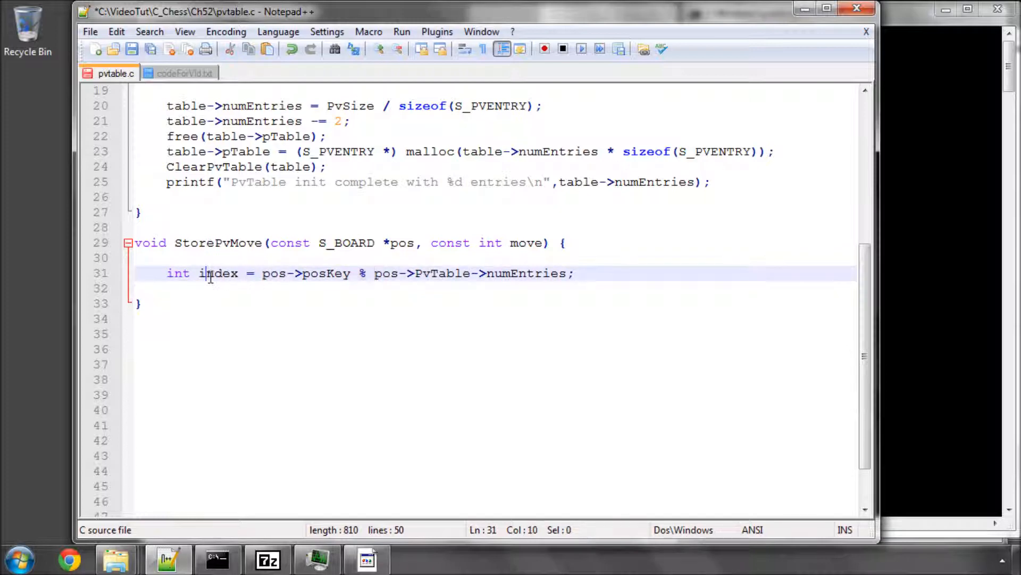
{"action": "double_click", "coordinate": [211, 273]}
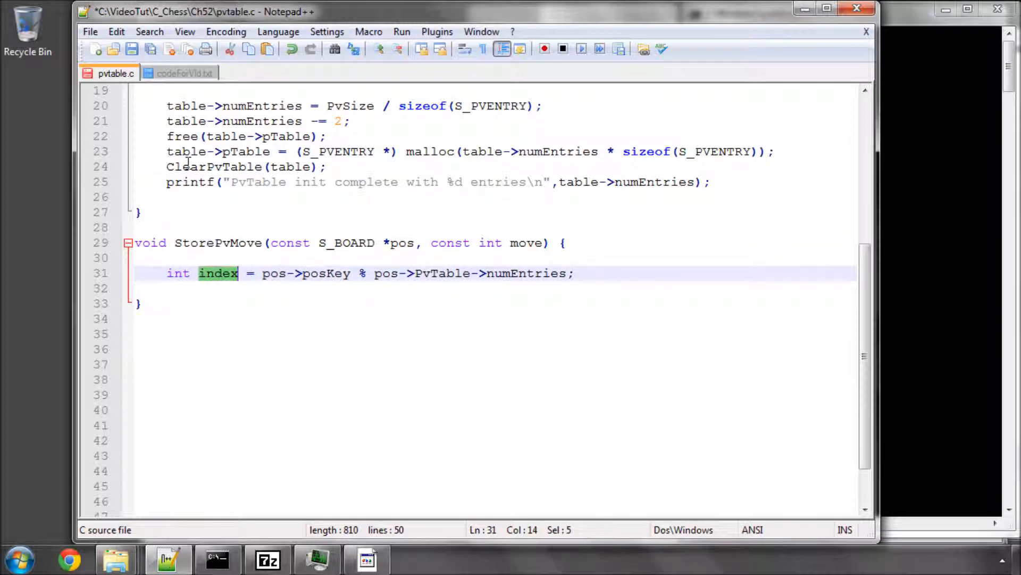
{"action": "left_click", "coordinate": [186, 72]}
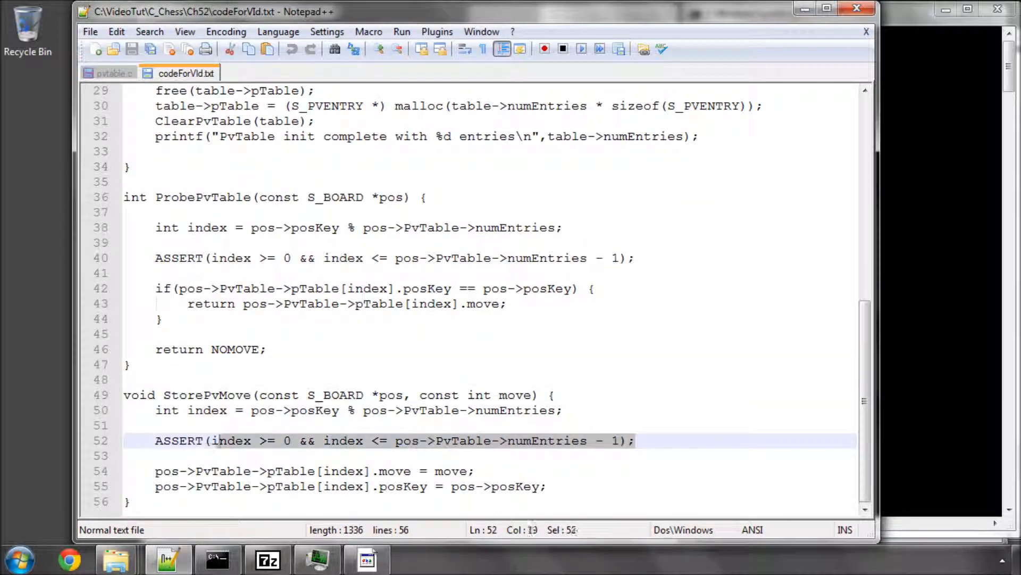
- Complete StorePvMove with the index ASSERT and the move and posKey assignments into the PvTable entry, and save
{"action": "left_click", "coordinate": [112, 73]}
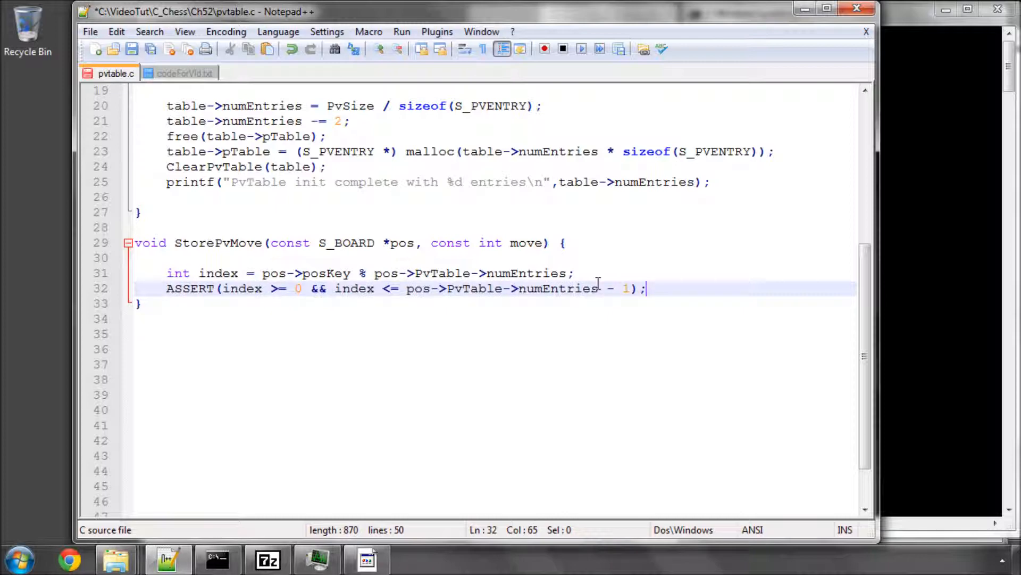
{"action": "key", "text": "Enter"}
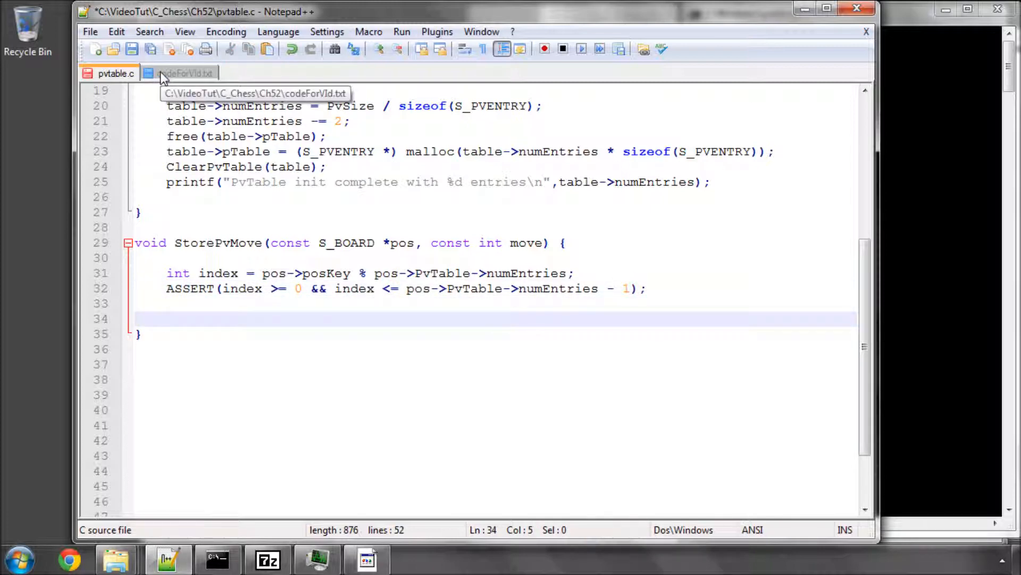
{"action": "left_click", "coordinate": [181, 72]}
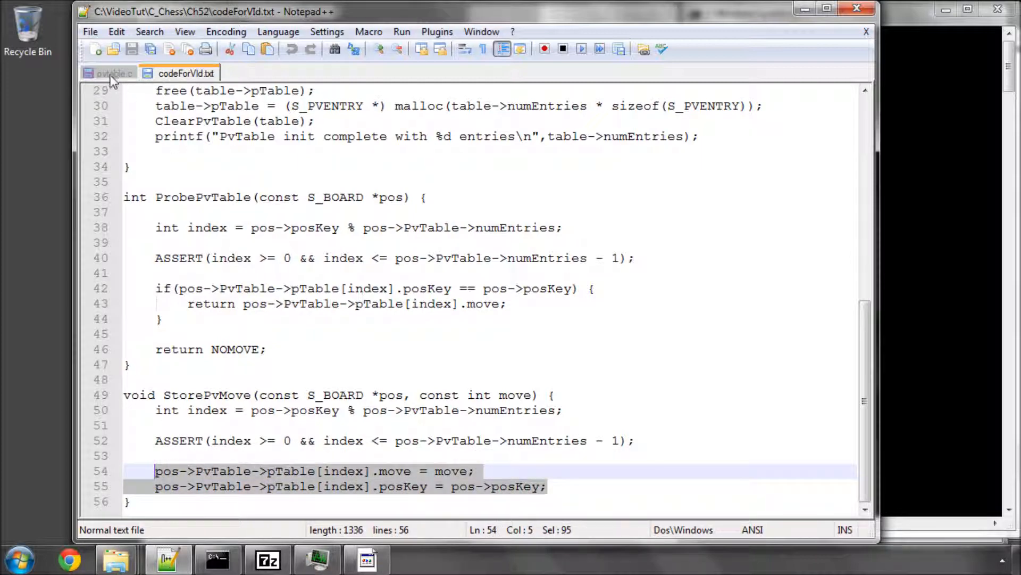
{"action": "left_click", "coordinate": [112, 72]}
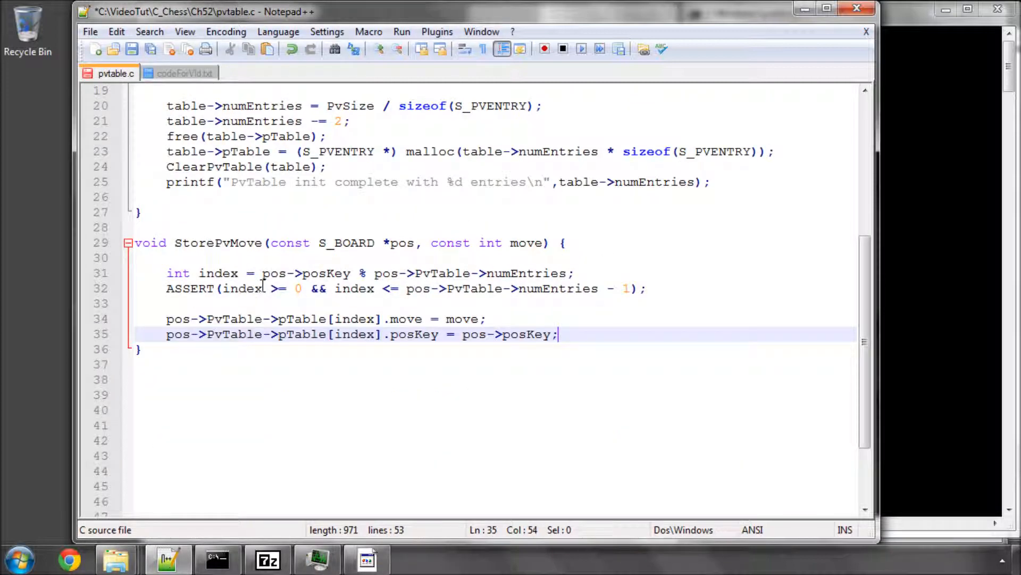
{"action": "double_click", "coordinate": [234, 319]}
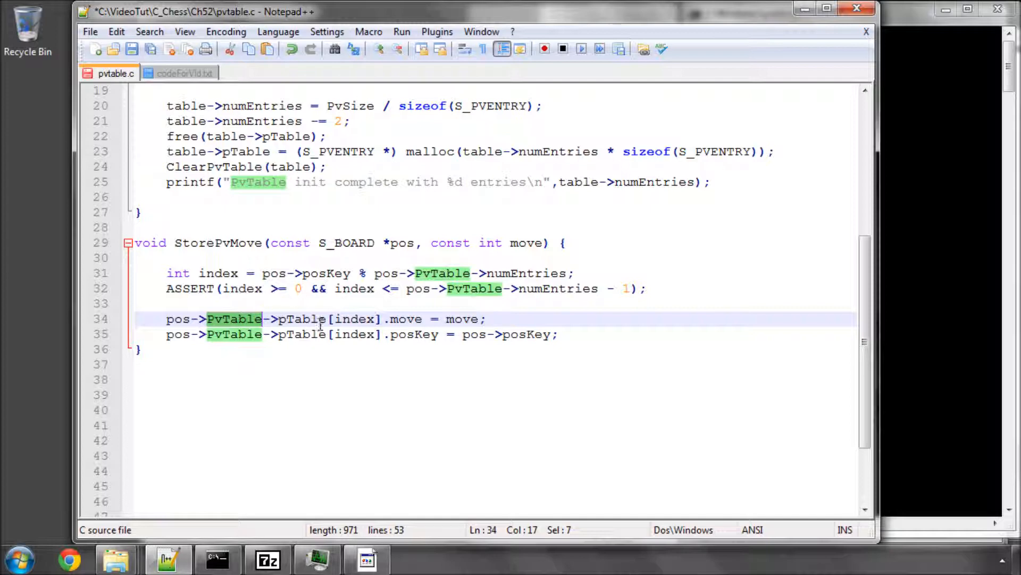
{"action": "double_click", "coordinate": [354, 319]}
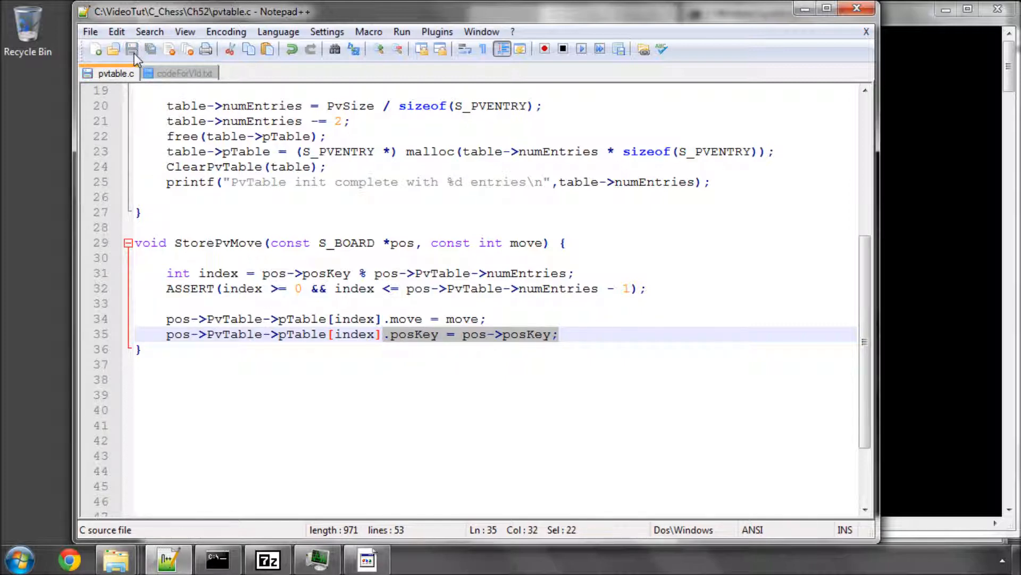
{"action": "left_click", "coordinate": [183, 72]}
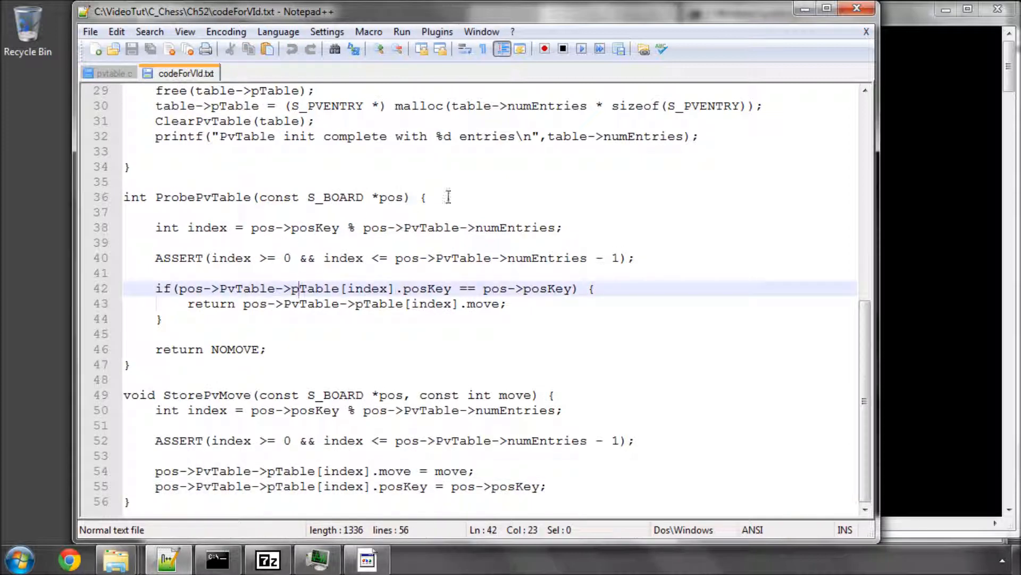
- Add int ProbePvTable(const S_BOARD *pos) with the index calculation and ASSERT lines copied into its body
{"action": "left_click", "coordinate": [111, 72]}
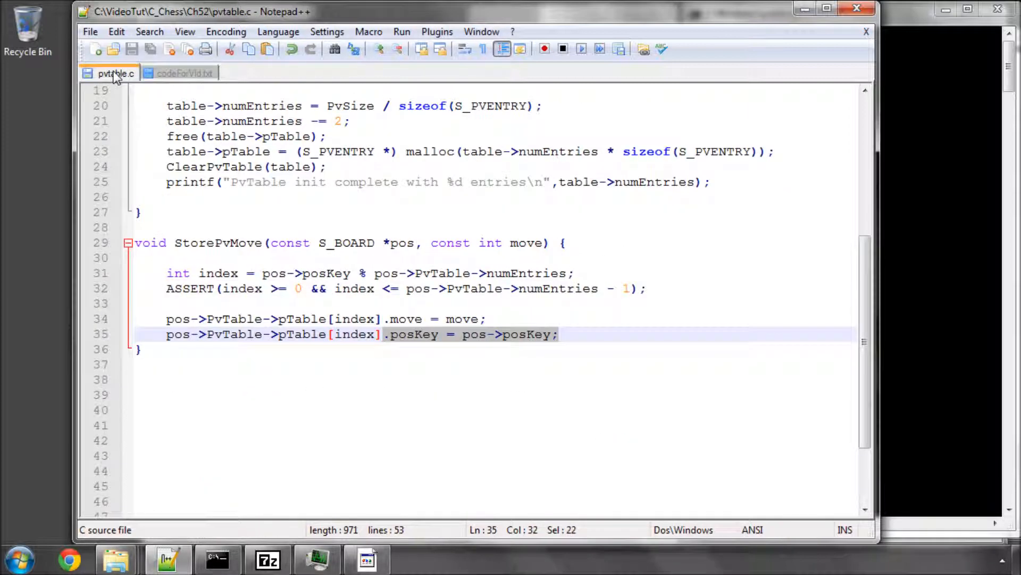
{"action": "type", "text": "int ProbePvTable(const S_BOARD *pos) {"}
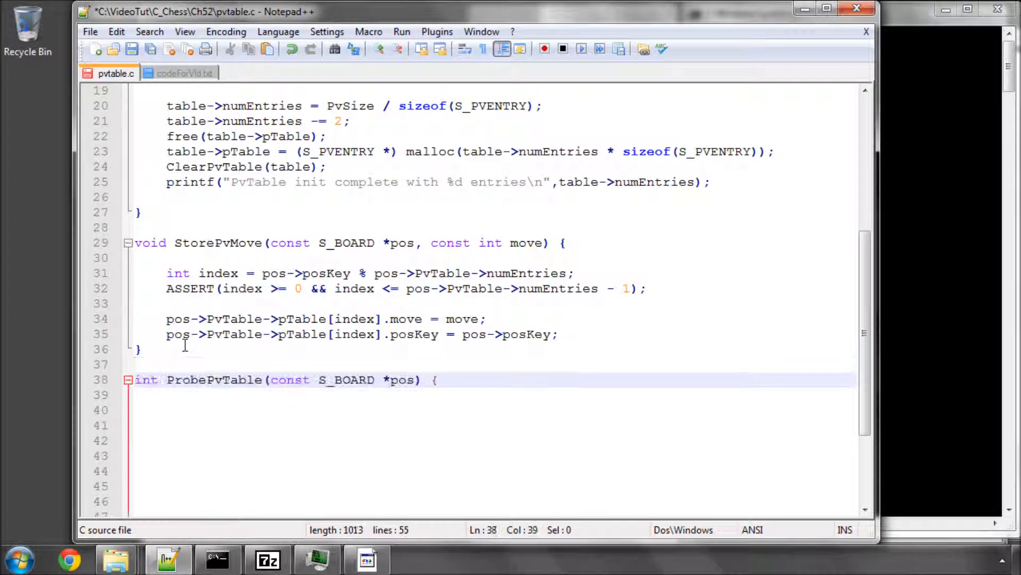
{"action": "key", "text": "Enter"}
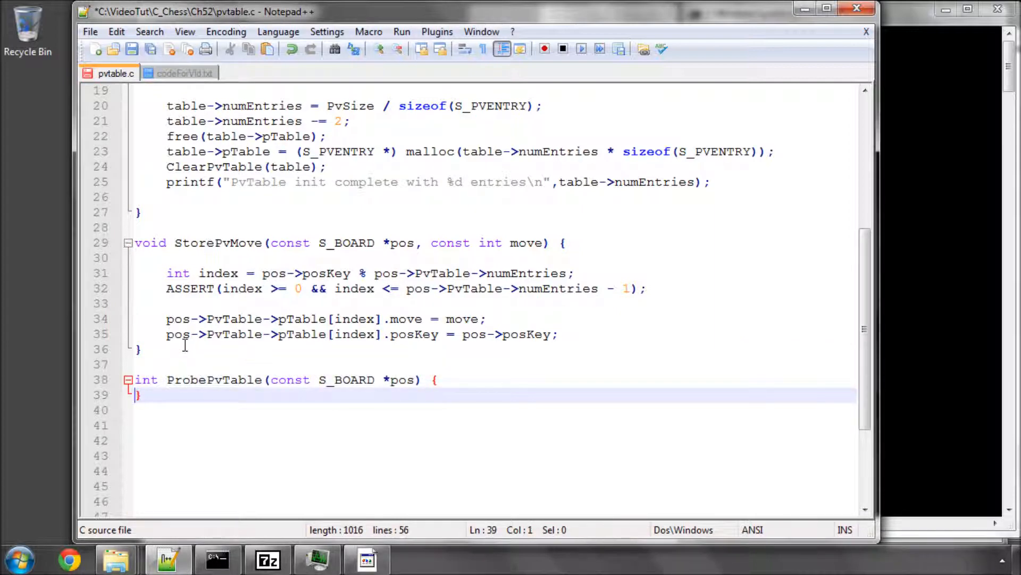
{"action": "key", "text": "Enter"}
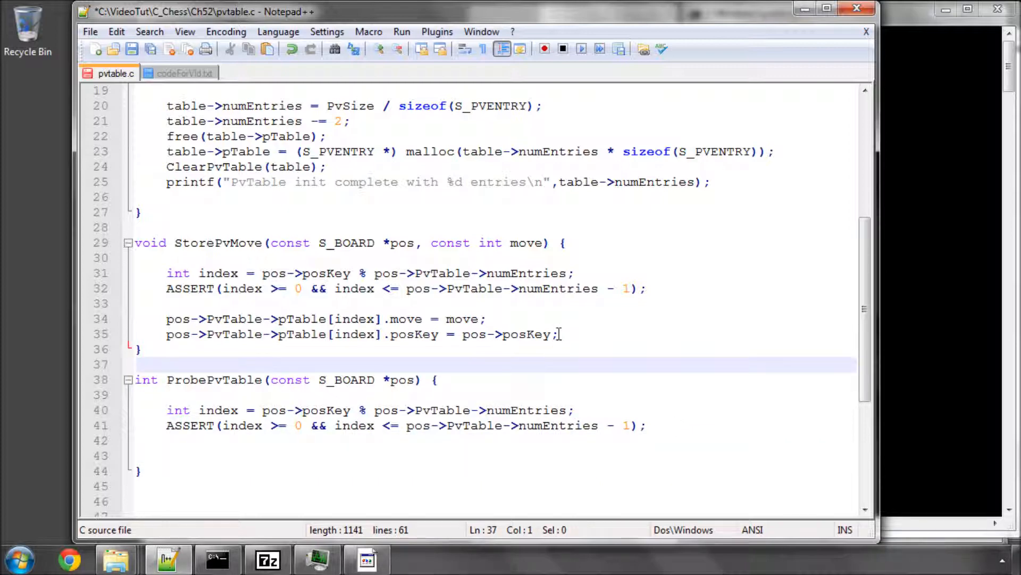
{"action": "left_click_drag", "start_coordinate": [166, 274], "coordinate": [558, 334]}
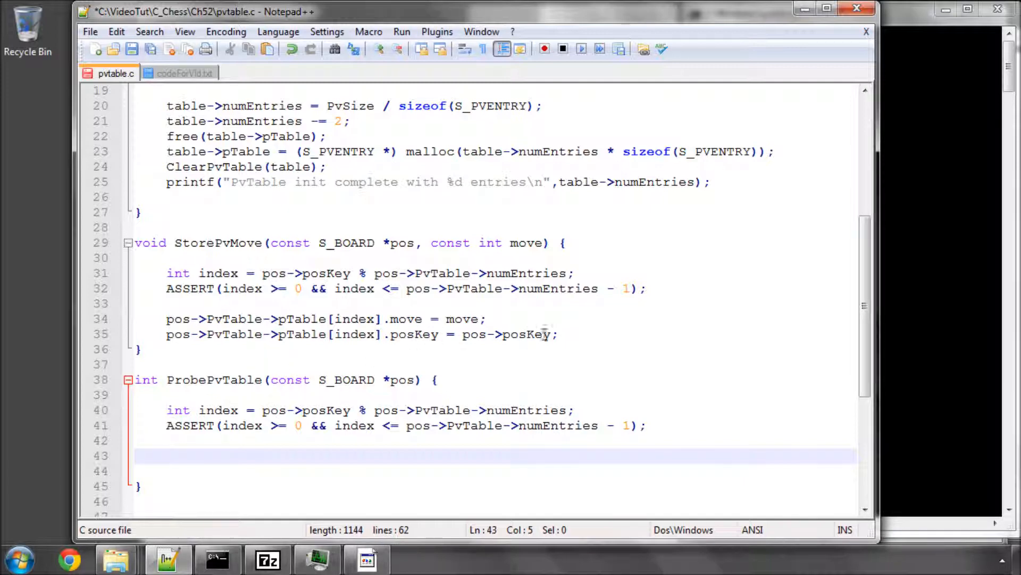
- Wrap the entry posKey == pos->posKey check in an if block and start its return statement
{"action": "left_click_drag", "start_coordinate": [166, 333], "coordinate": [559, 333]}
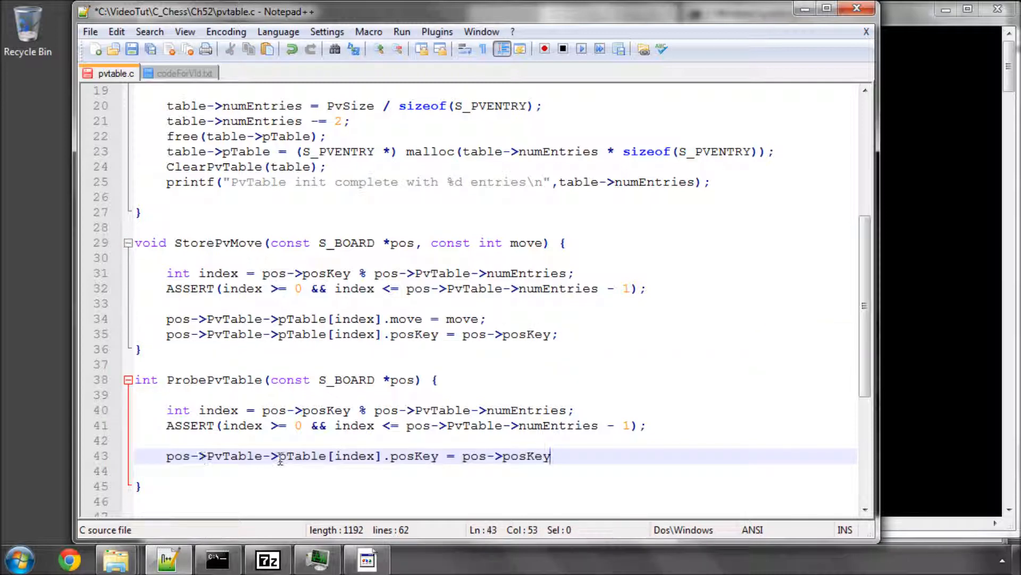
{"action": "type", "text": "if("}
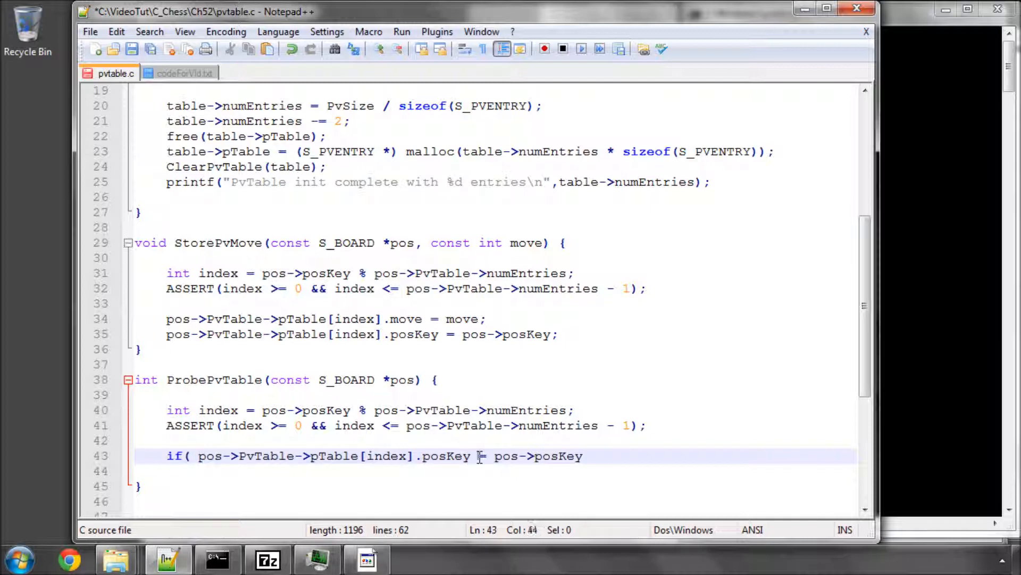
{"action": "type", "text": "="}
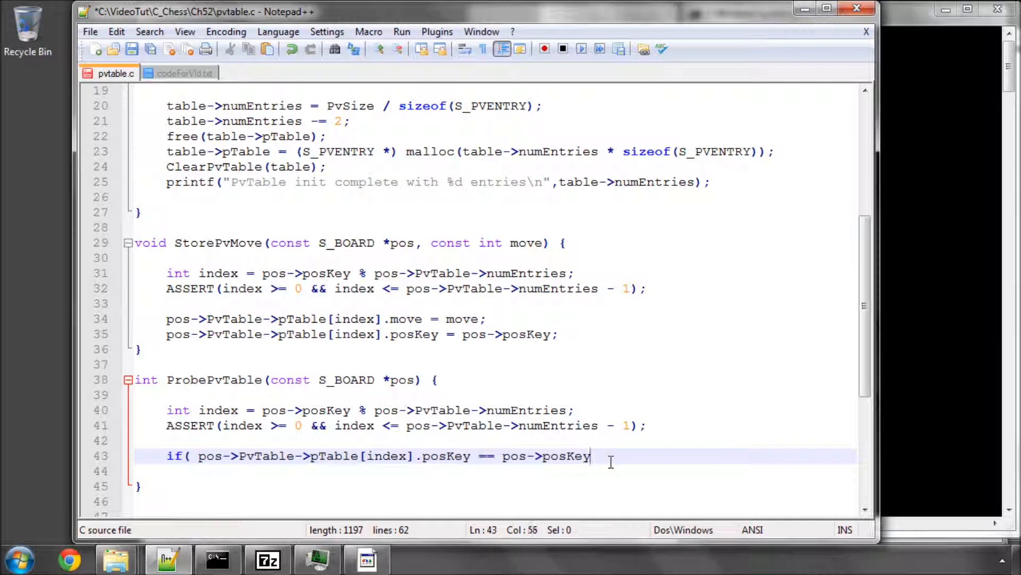
{"action": "type", "text": ") {"}
{"action": "type", "text": "}"}
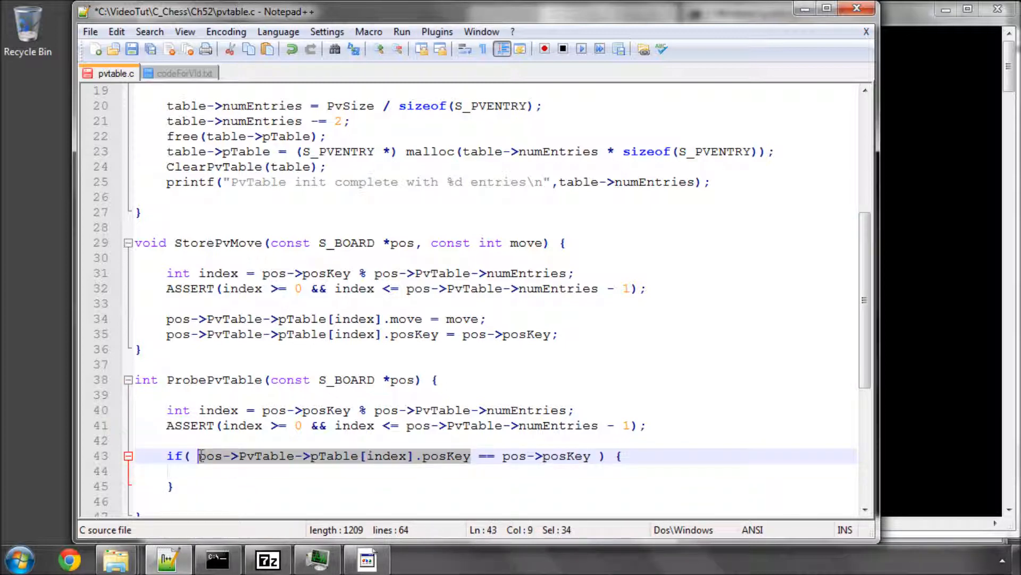
{"action": "type", "text": "return pos->PvTable->pTable[index].posKey;"}
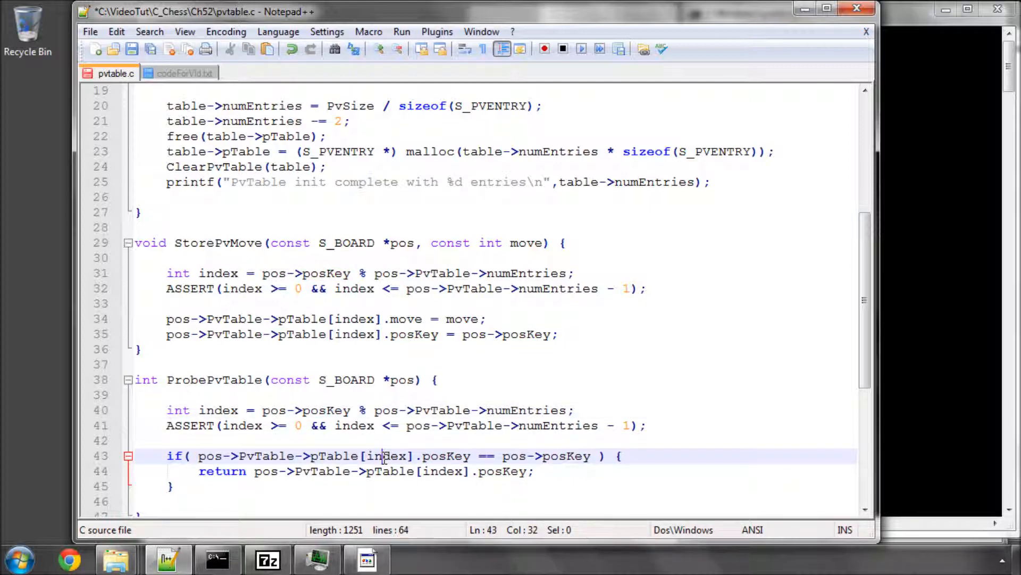
{"action": "double_click", "coordinate": [385, 456]}
{"action": "type", "text": "mov"}
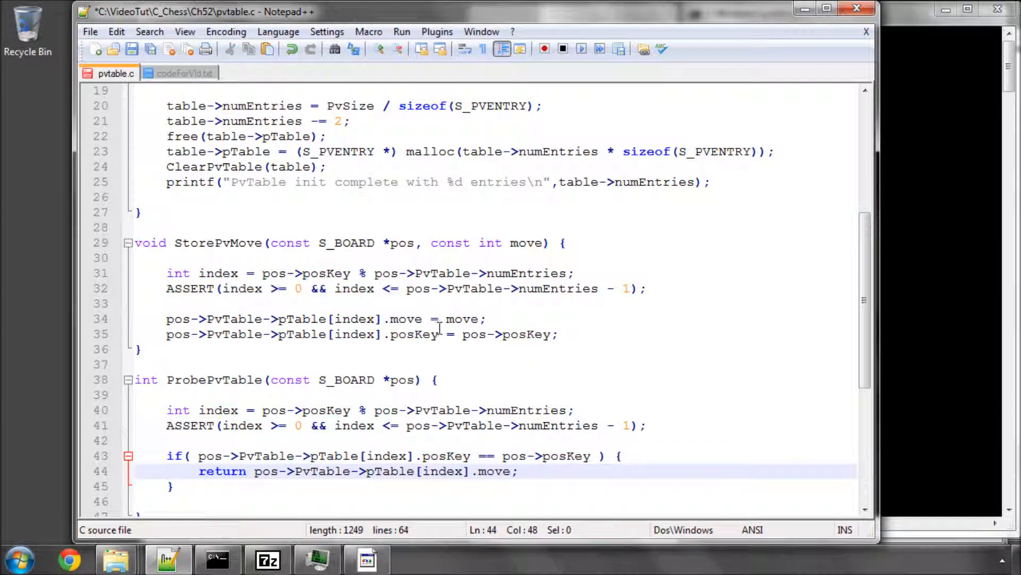
- Return the entry's move inside the if block and add return NOMOVE; as the fallback after it
{"action": "double_click", "coordinate": [528, 410]}
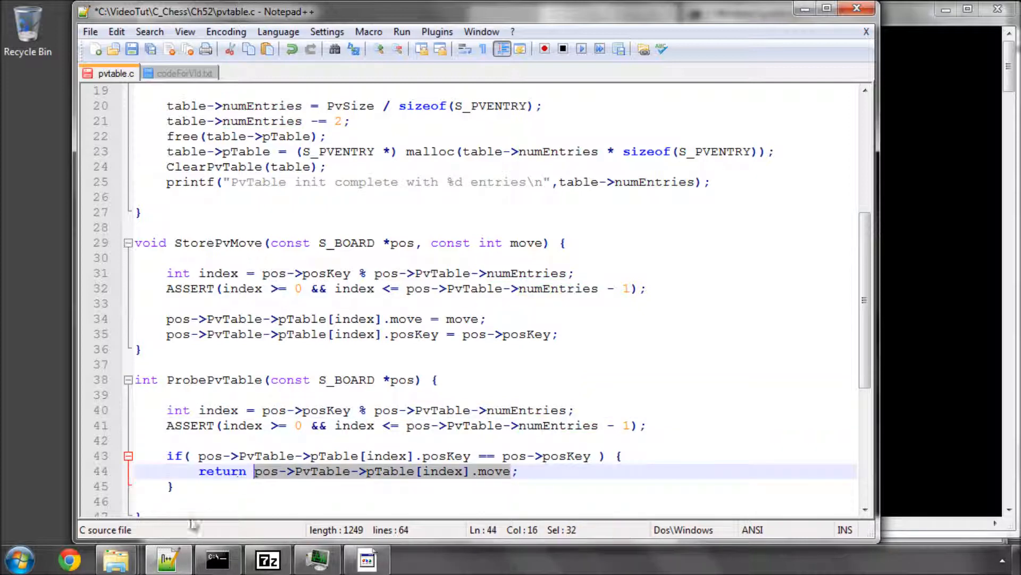
{"action": "type", "text": "return"}
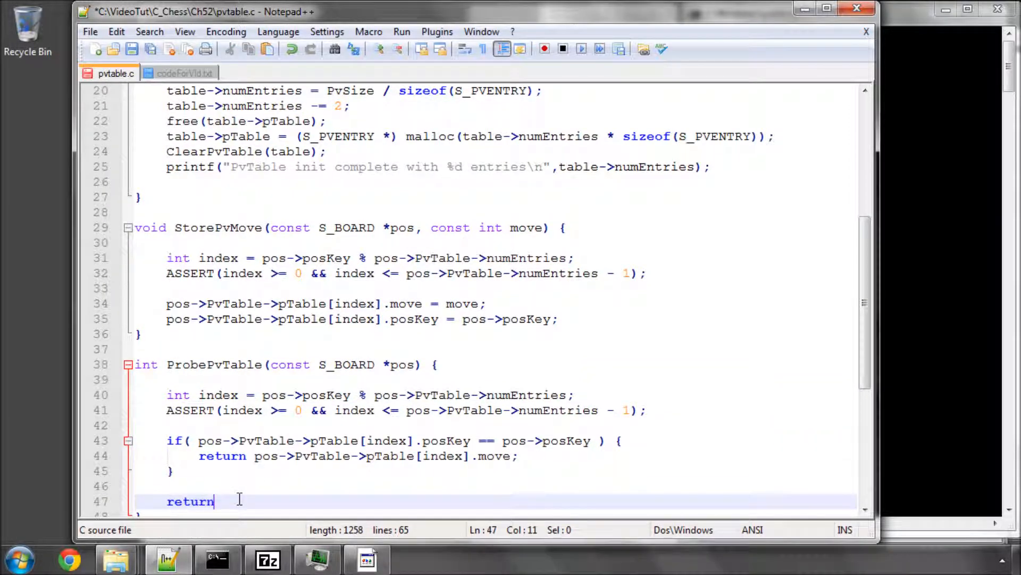
{"action": "type", "text": "NOMOVE"}
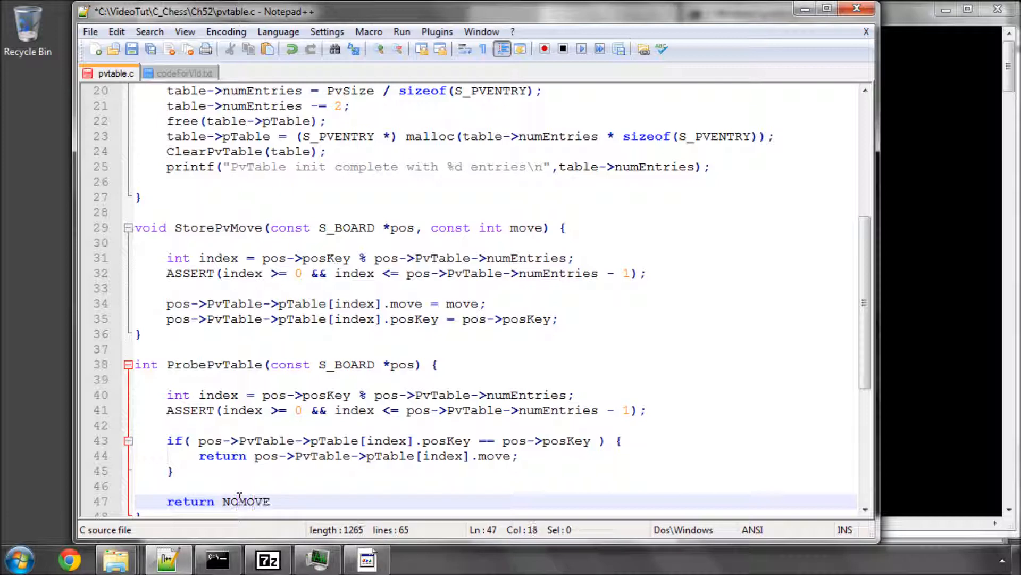
{"action": "type", "text": ";"}
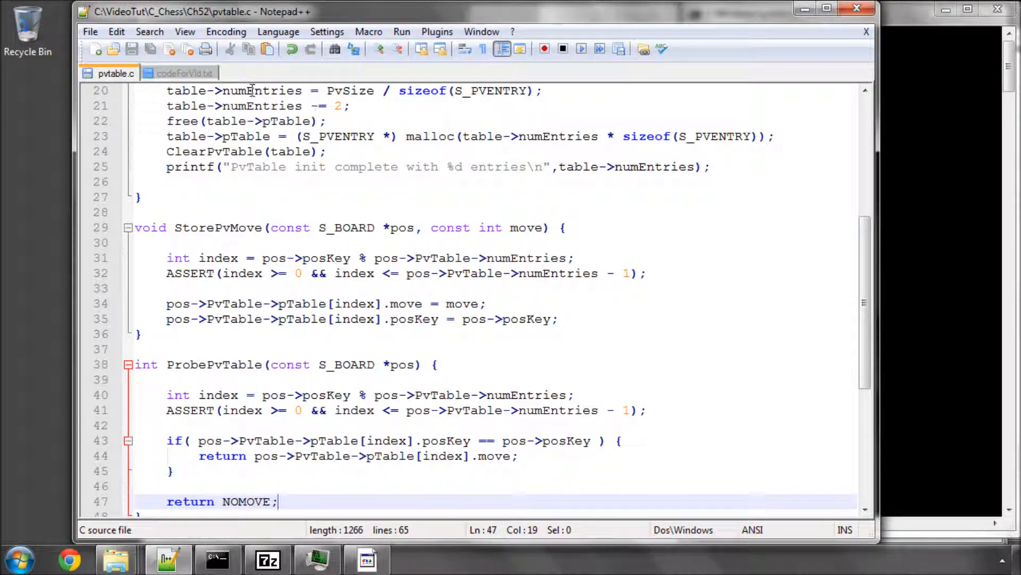
{"action": "left_click", "coordinate": [189, 72]}
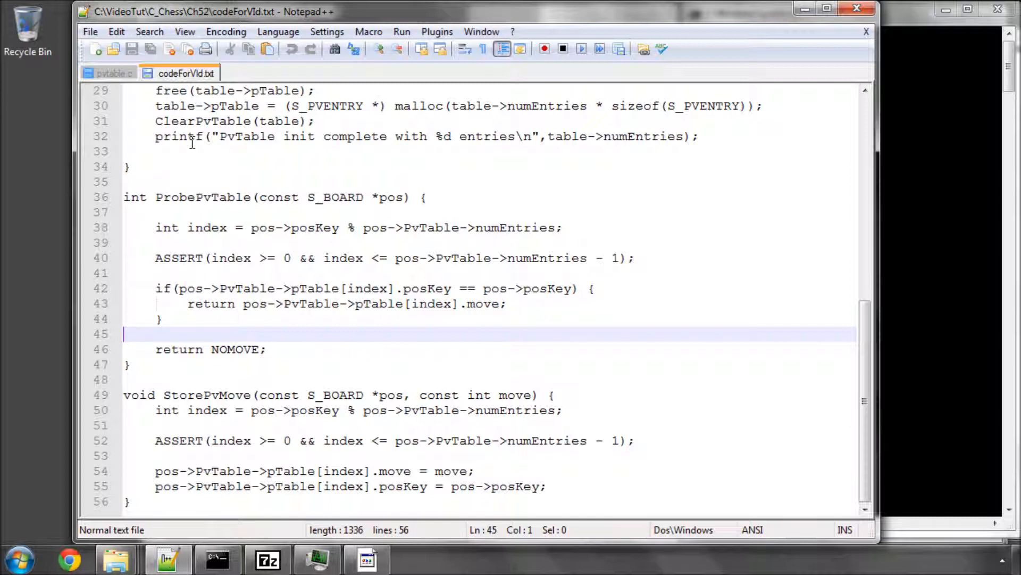
- Return to pvtable.c after comparing ProbePvTable with the reference code
{"action": "left_click", "coordinate": [109, 73]}
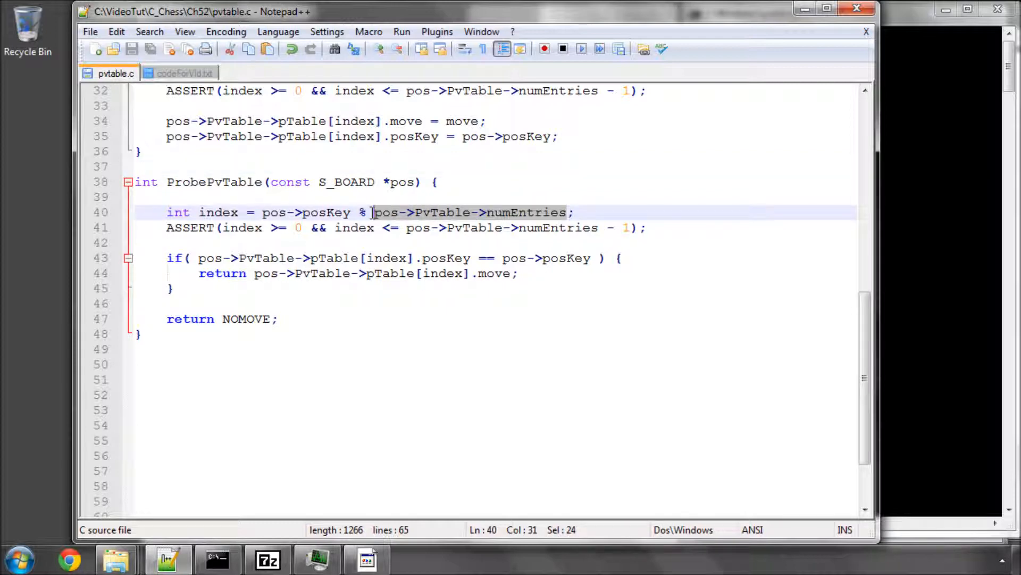
{"action": "mouse_move", "coordinate": [558, 221]}
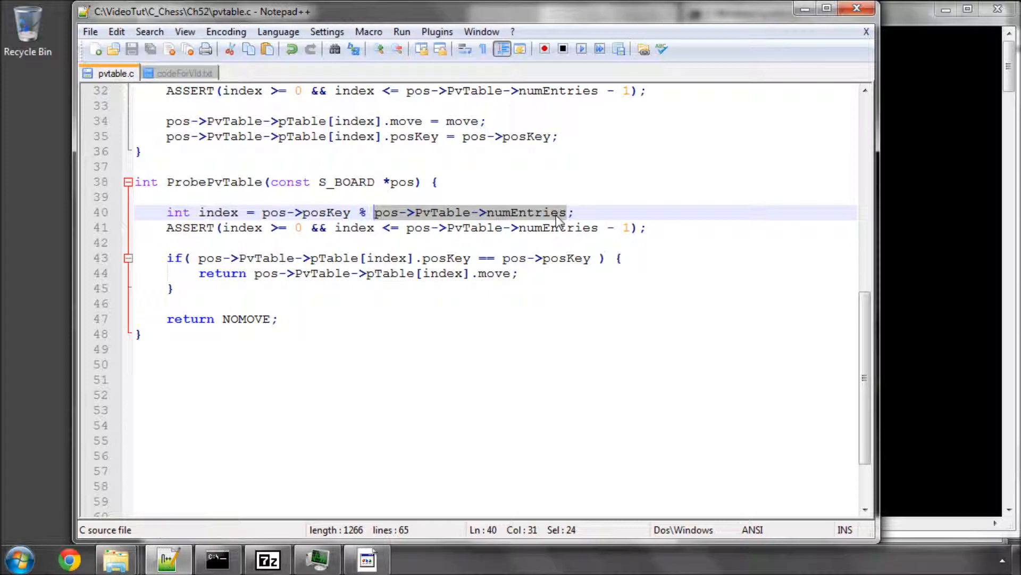
{"action": "mouse_move", "coordinate": [493, 287]}
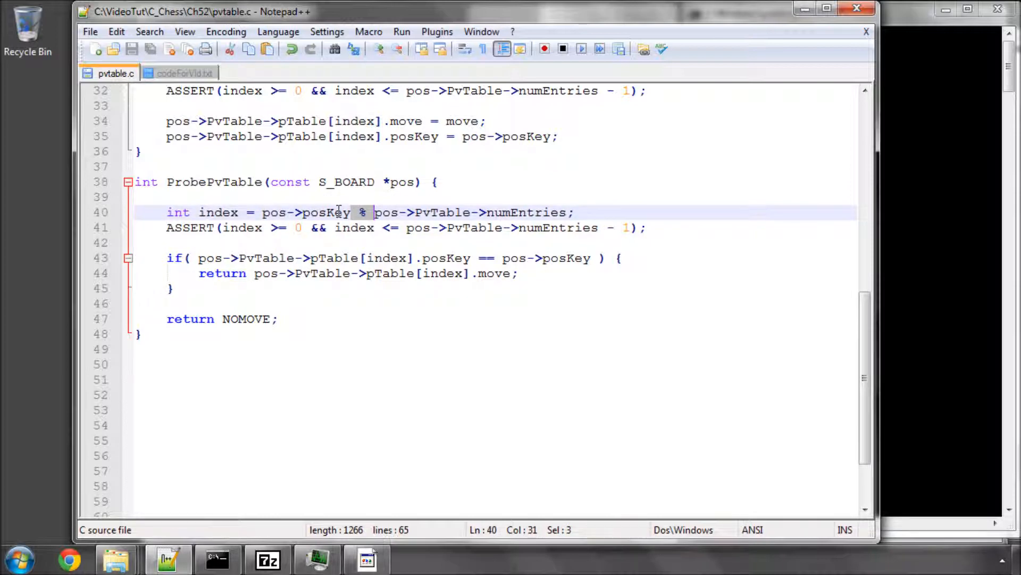
{"action": "double_click", "coordinate": [328, 212]}
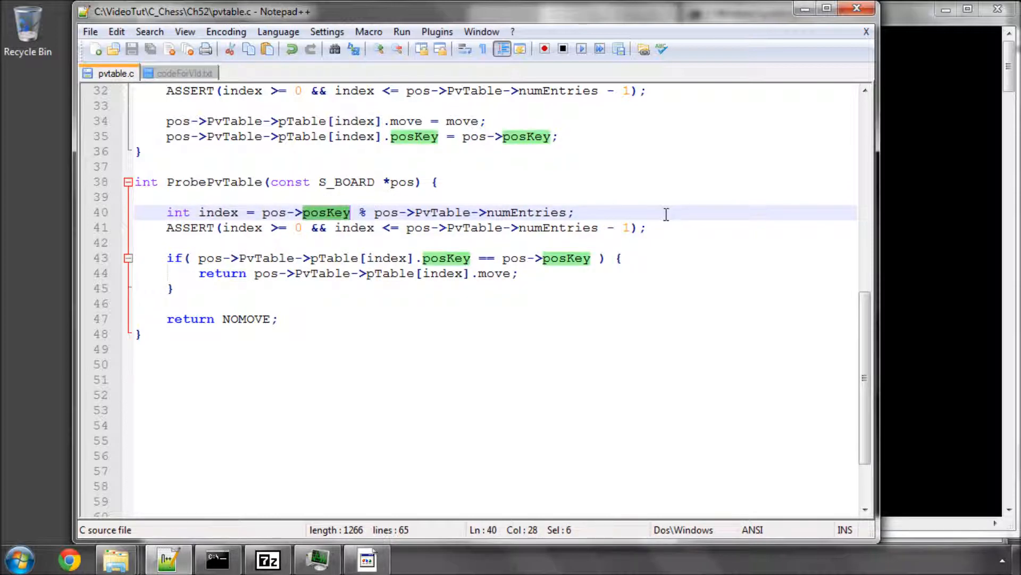
{"action": "double_click", "coordinate": [525, 211]}
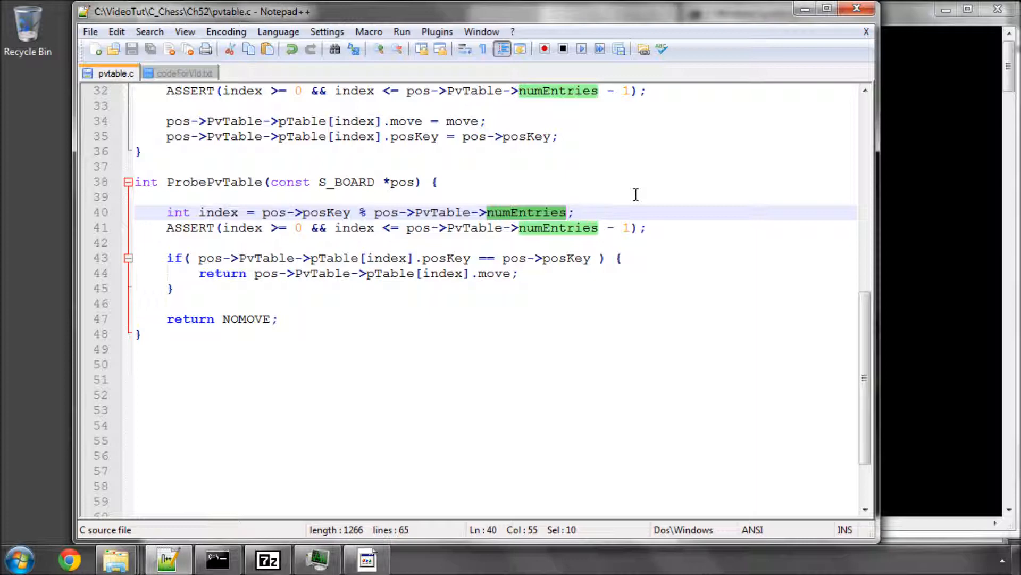
{"action": "mouse_move", "coordinate": [468, 249]}
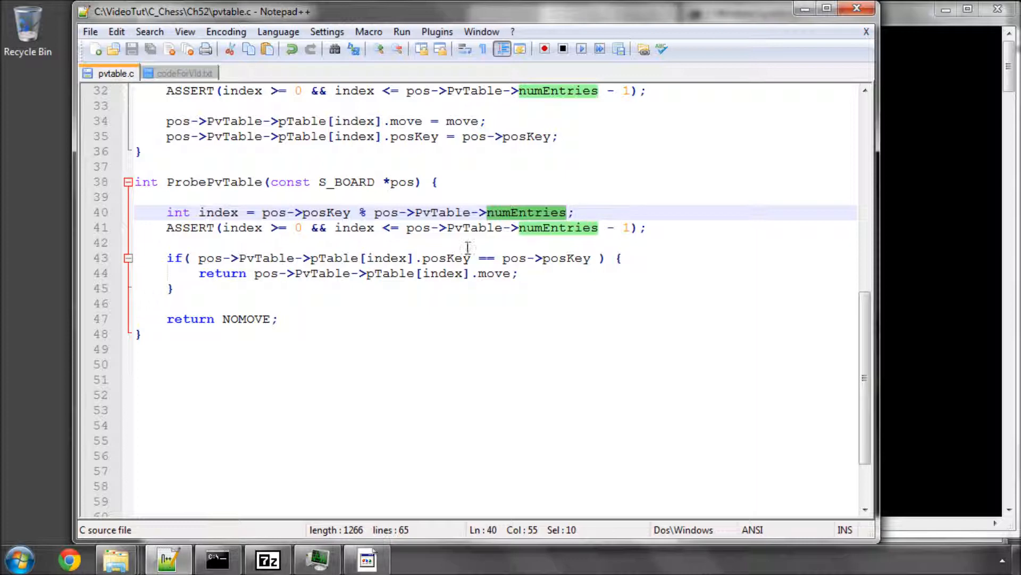
{"action": "double_click", "coordinate": [445, 258]}
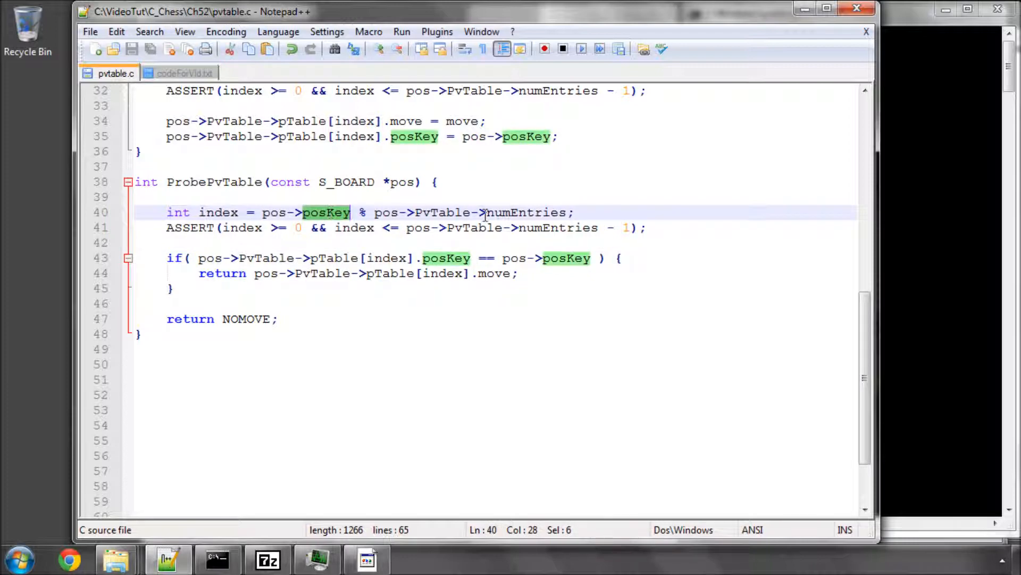
{"action": "double_click", "coordinate": [526, 212]}
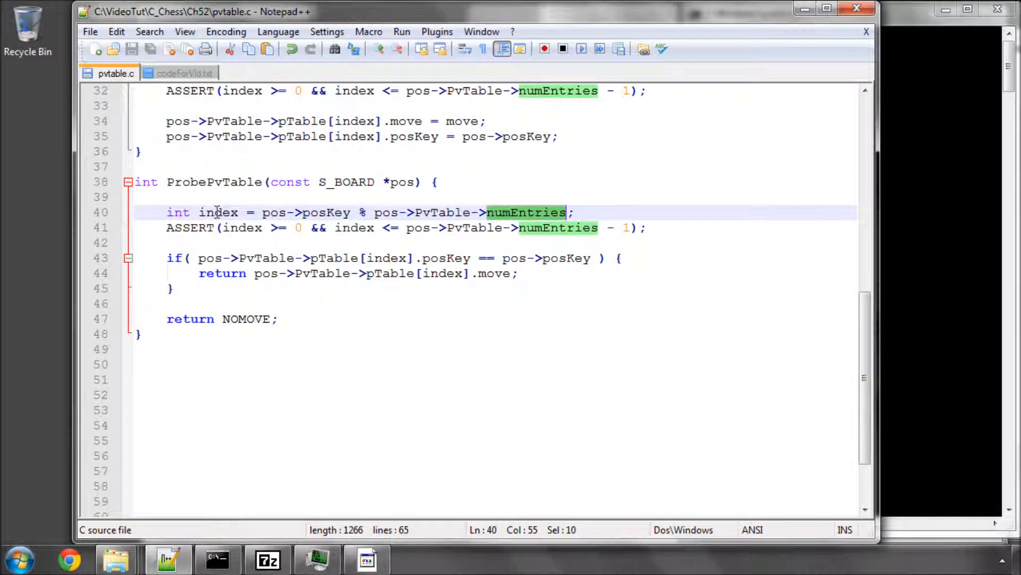
{"action": "double_click", "coordinate": [218, 212]}
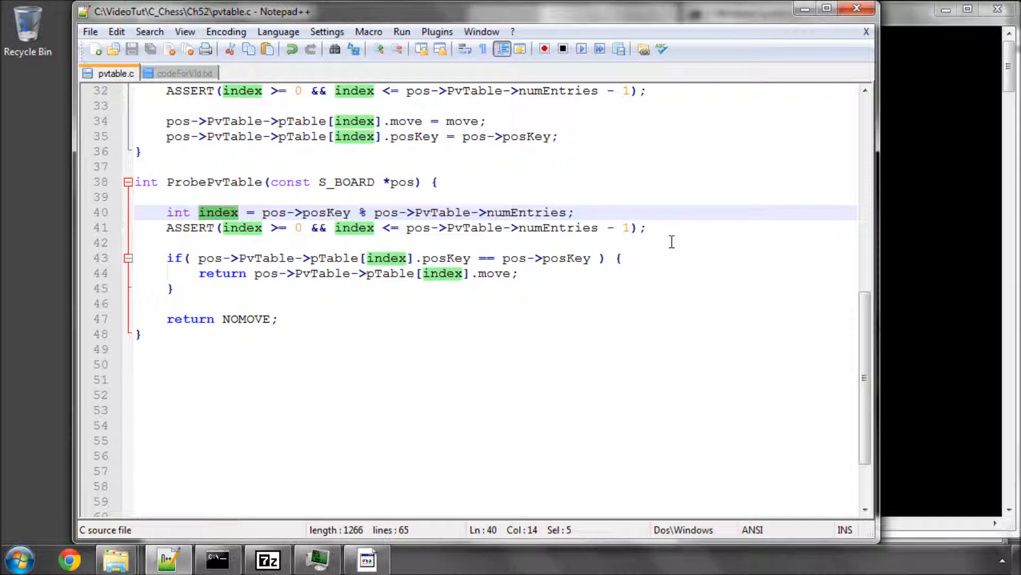
{"action": "mouse_move", "coordinate": [300, 239]}
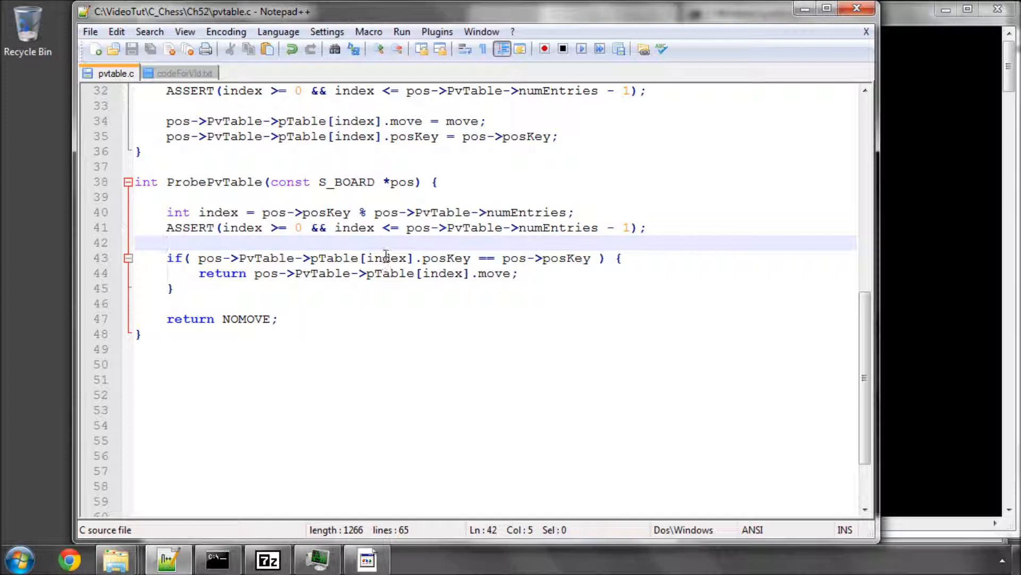
{"action": "mouse_move", "coordinate": [445, 328]}
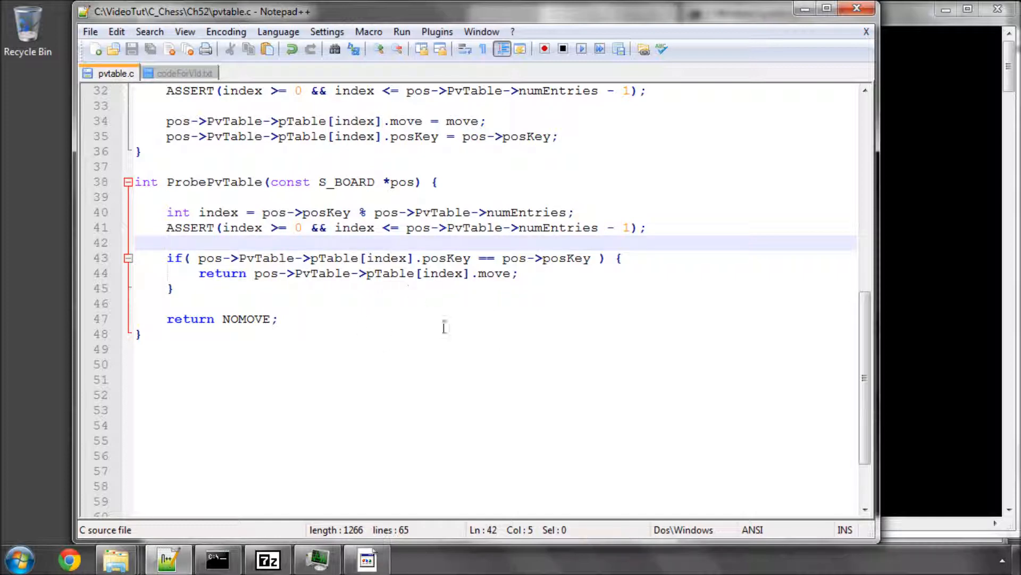
{"action": "mouse_move", "coordinate": [460, 314]}
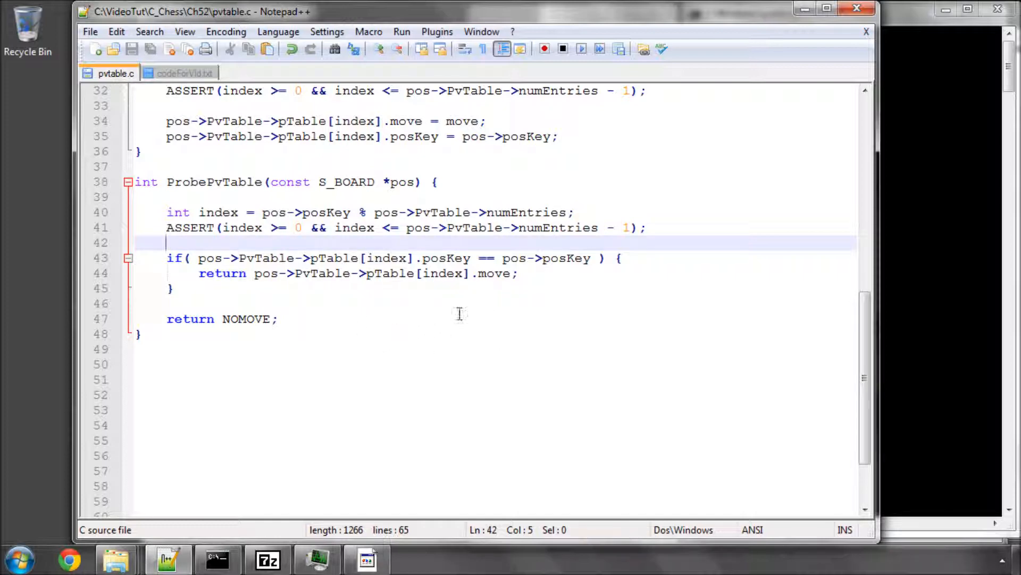
{"action": "mouse_move", "coordinate": [509, 332]}
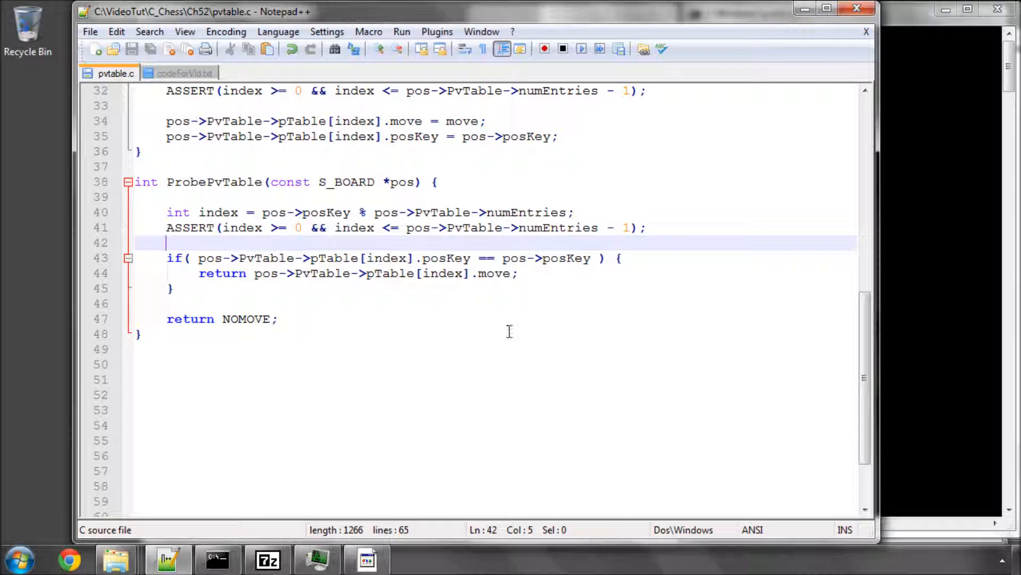
{"action": "mouse_move", "coordinate": [502, 303]}
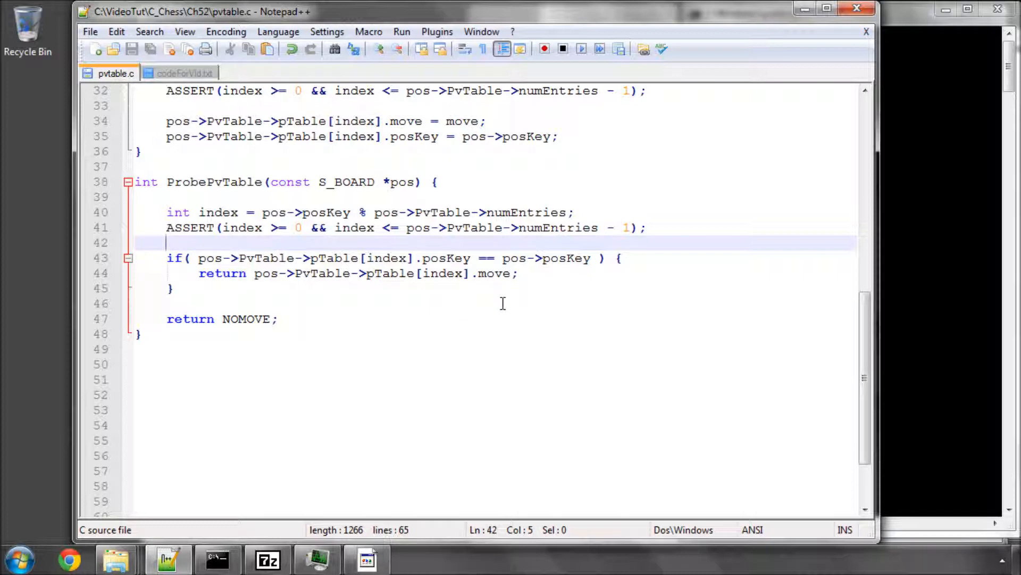
{"action": "mouse_move", "coordinate": [579, 333]}
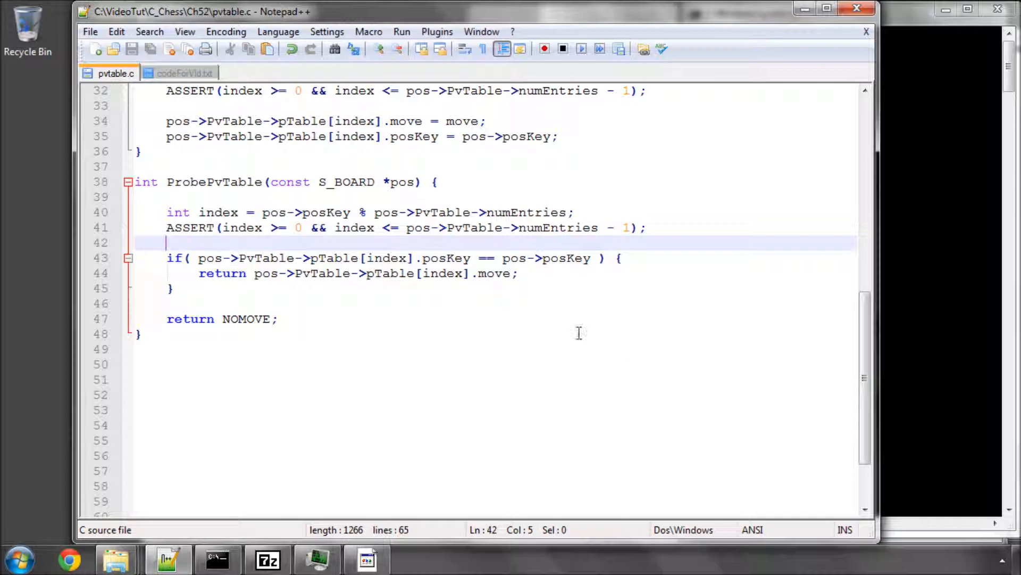
{"action": "mouse_move", "coordinate": [607, 326]}
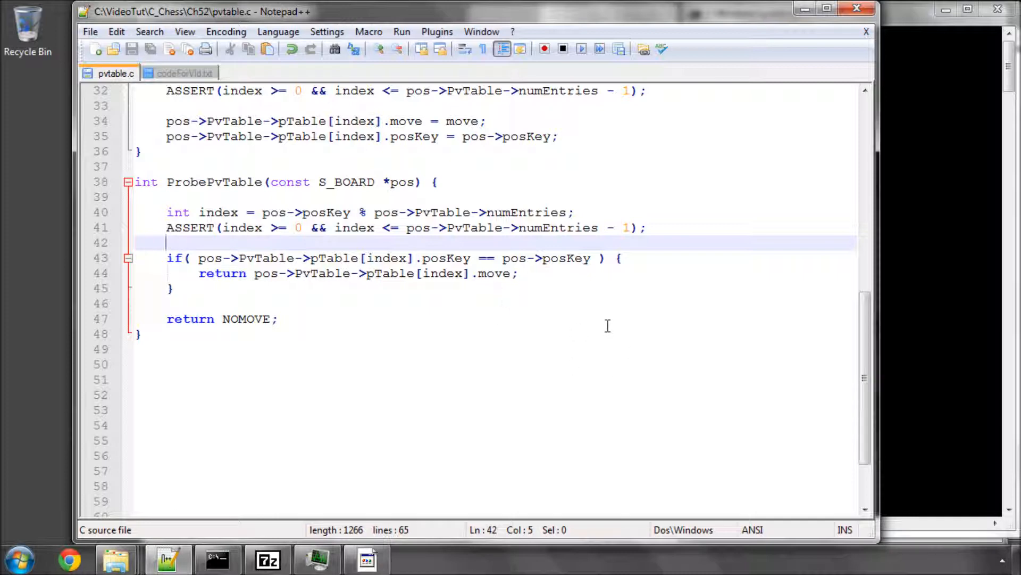
{"action": "mouse_move", "coordinate": [240, 317]}
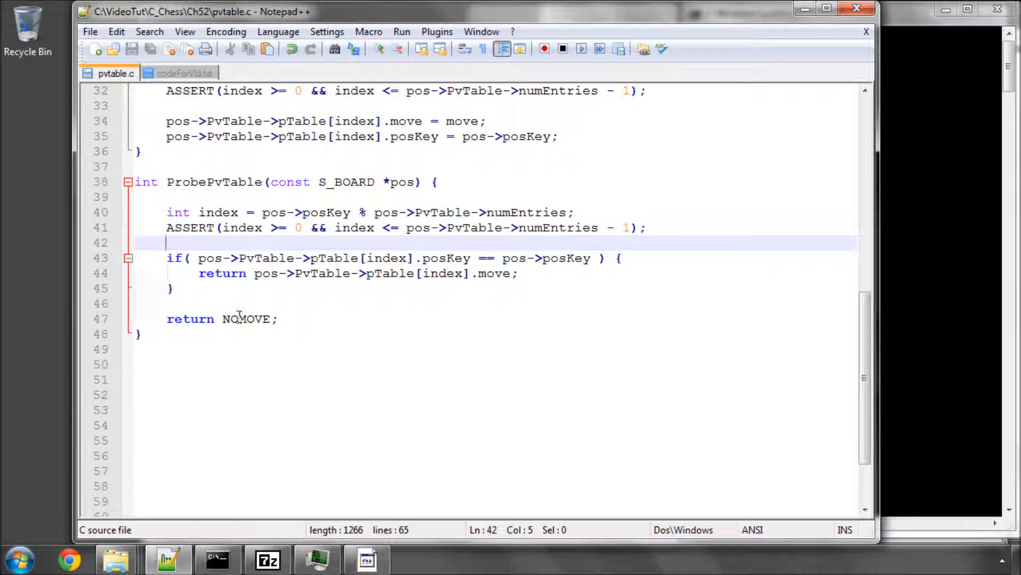
{"action": "mouse_move", "coordinate": [247, 323]}
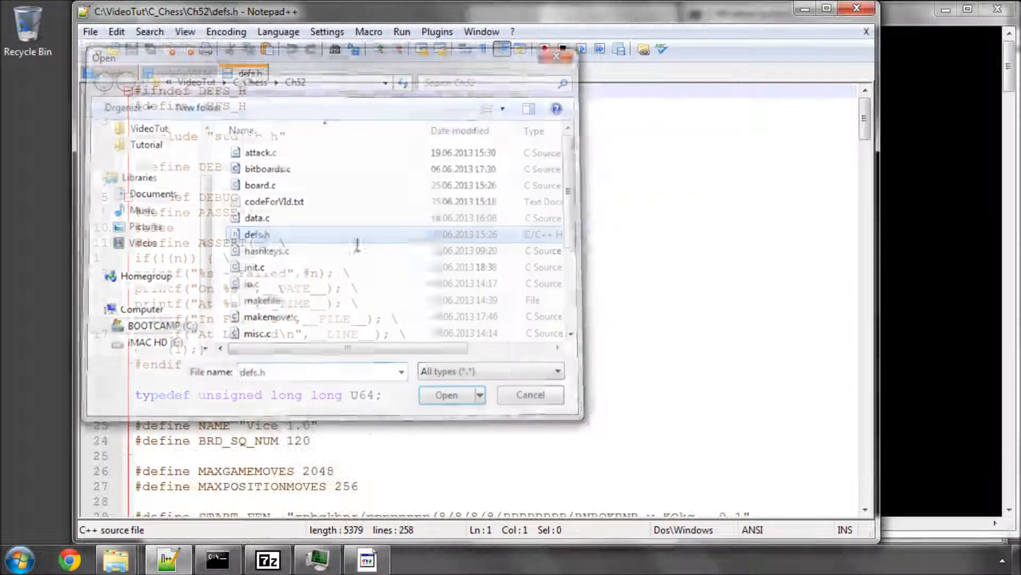
- Declare extern void StorePvMove(...) and extern int ProbePvTable(...) at the end of defs.h
{"action": "left_click", "coordinate": [446, 394]}
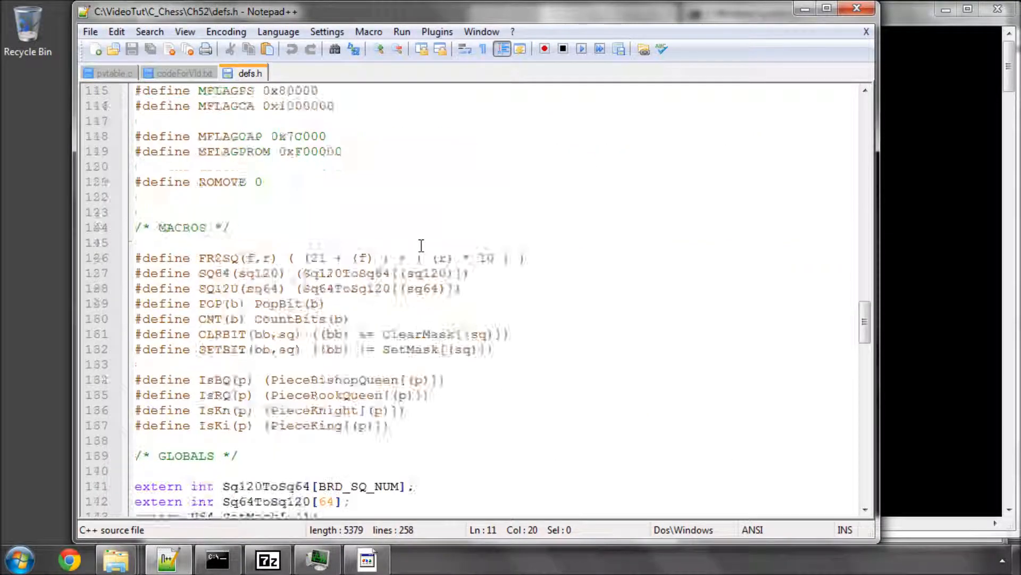
{"action": "scroll", "scroll_direction": "down", "scroll_amount": 3}
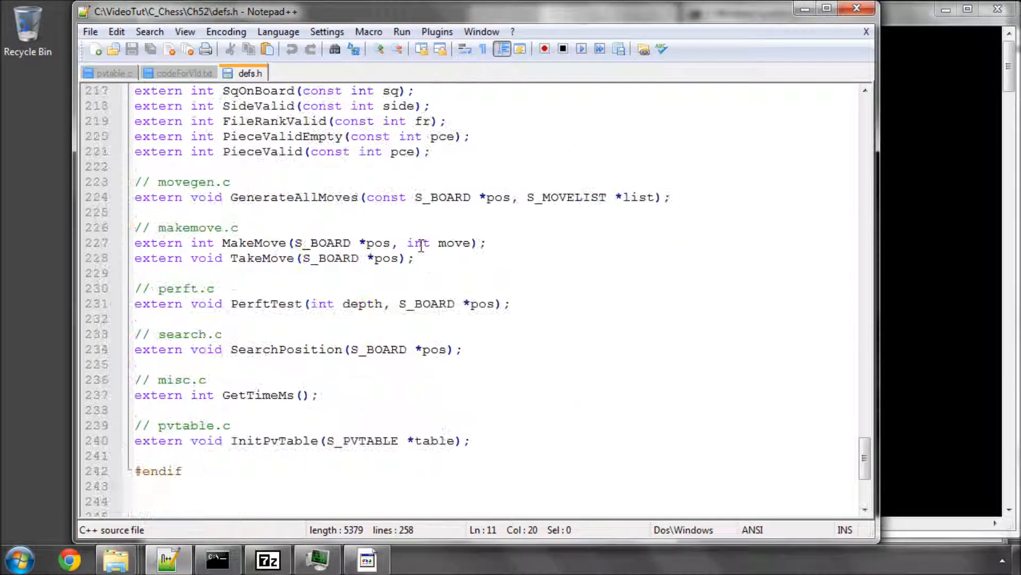
{"action": "type", "text": "exte"}
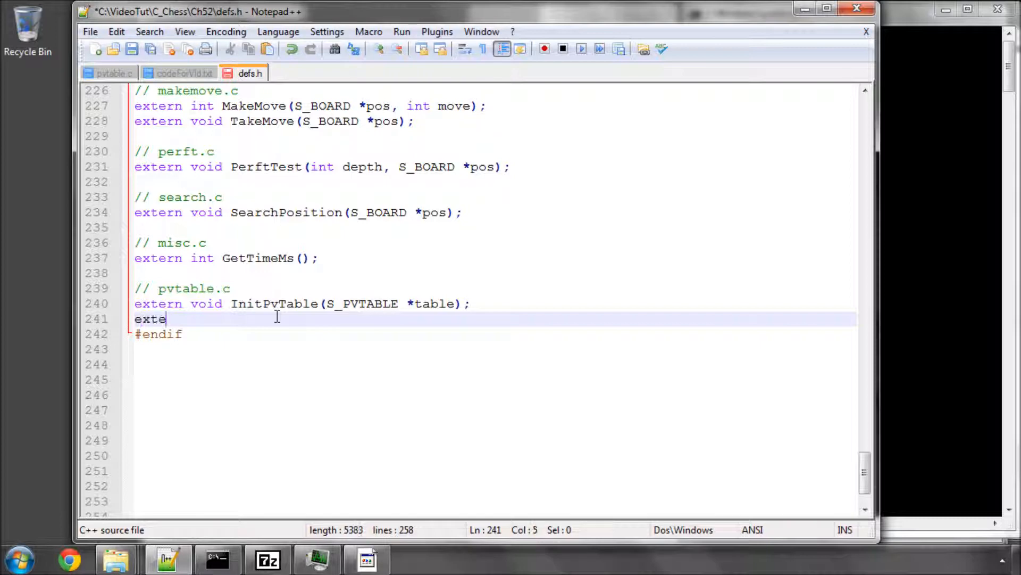
{"action": "type", "text": "rn void StorePvMove(const S_BOARD *pos, const int move) ;"}
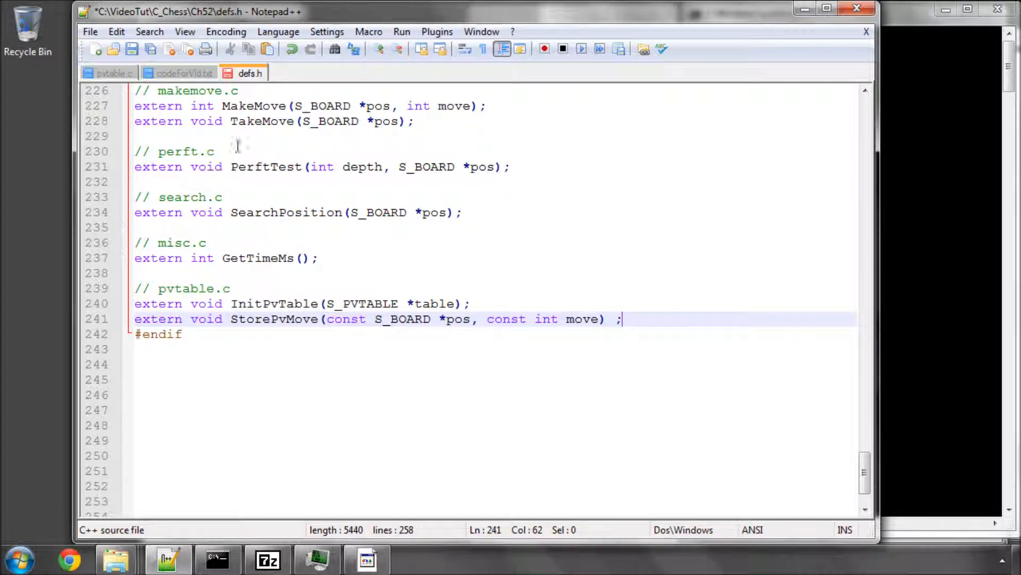
{"action": "left_click", "coordinate": [110, 72]}
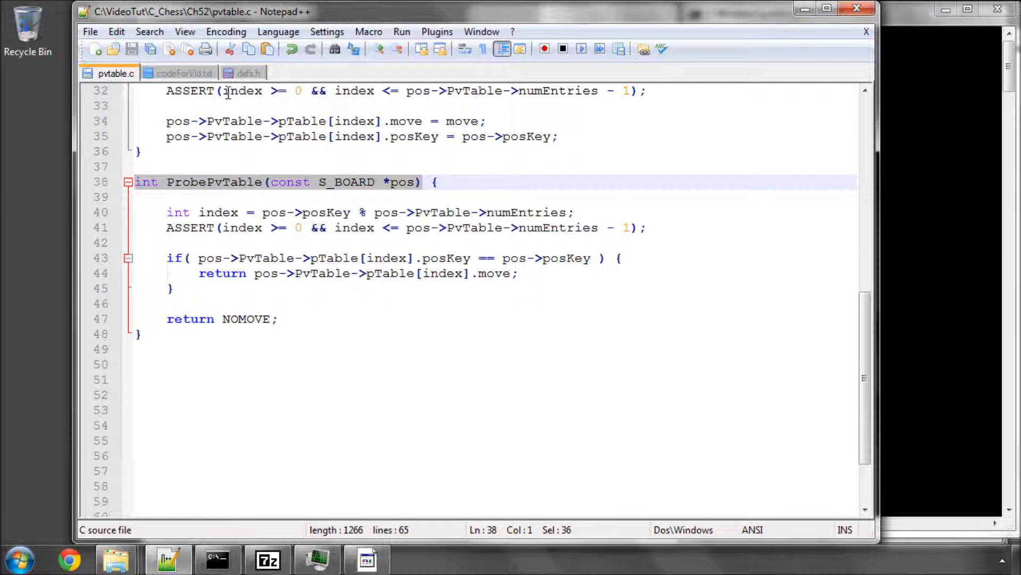
{"action": "left_click", "coordinate": [249, 72]}
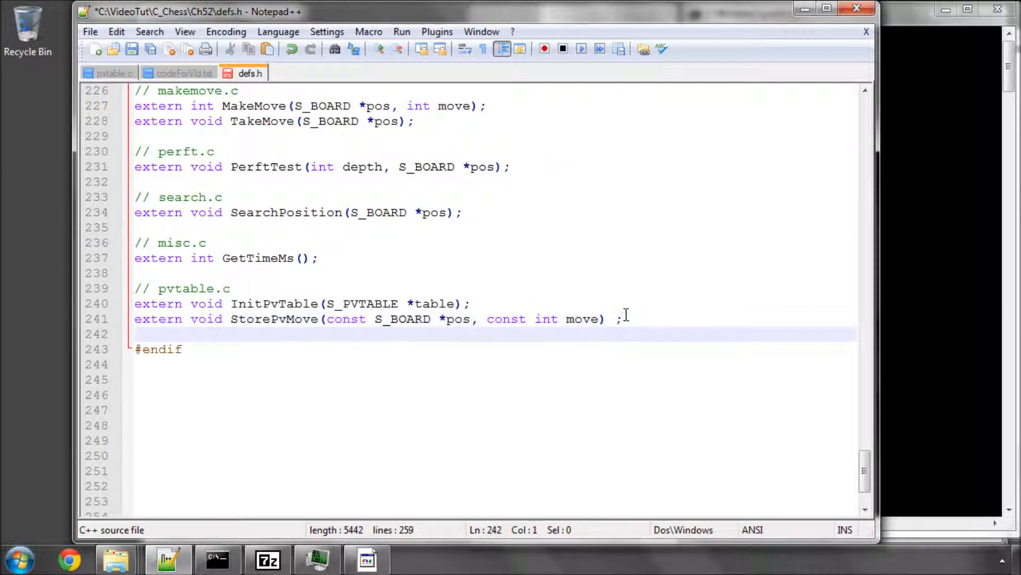
{"action": "type", "text": "extern int ProbePvTable(const S_BOARD *pos);"}
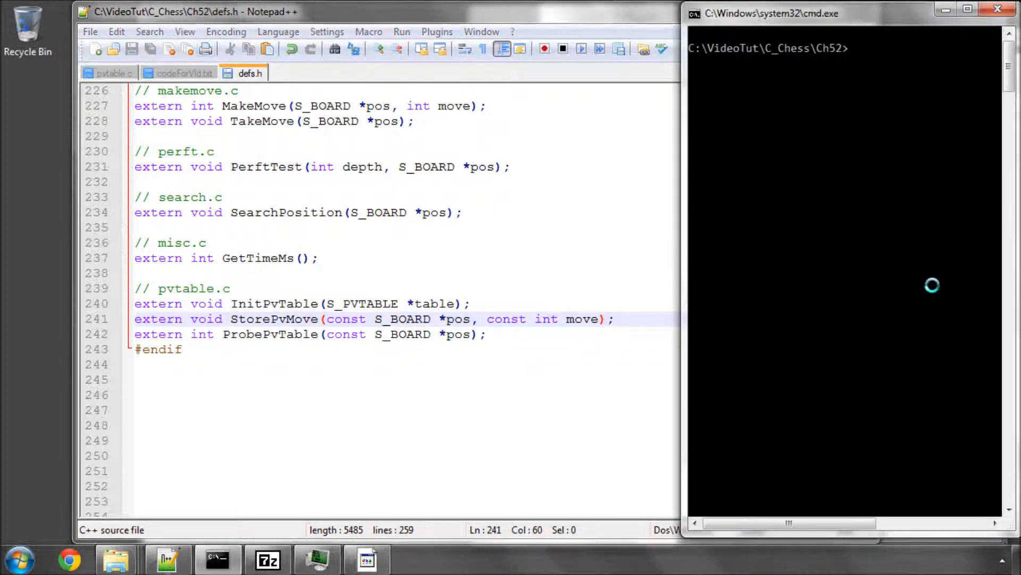
- Change to C:\VideoTut\C_Chess in Command Prompt and build the project with make without errors
{"action": "type", "text": "cd C:\\VideoTut\\C_Chess"}
{"action": "type", "text": "make"}
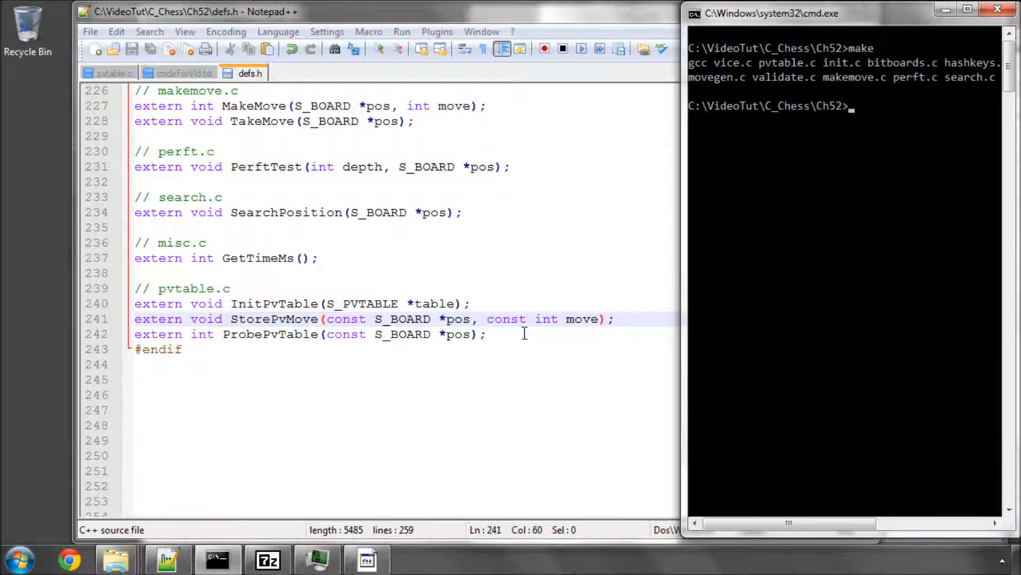
{"action": "left_click", "coordinate": [524, 334]}
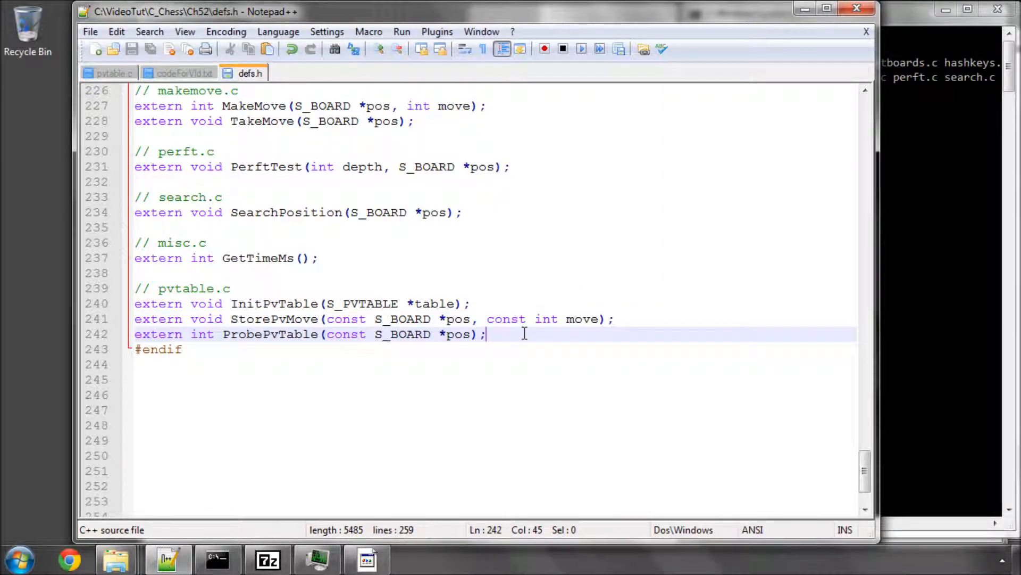